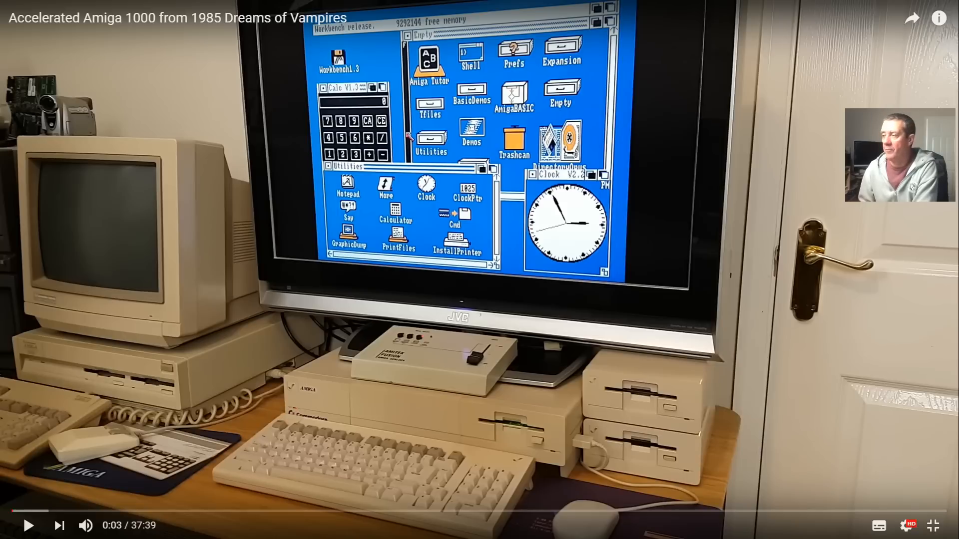
pyautogui.moveTo(537, 305)
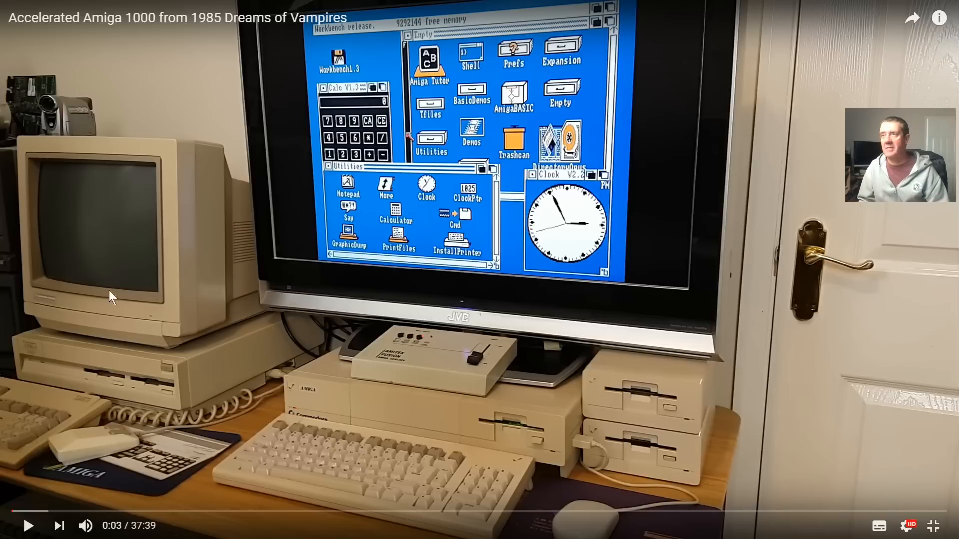
pyautogui.moveTo(220, 290)
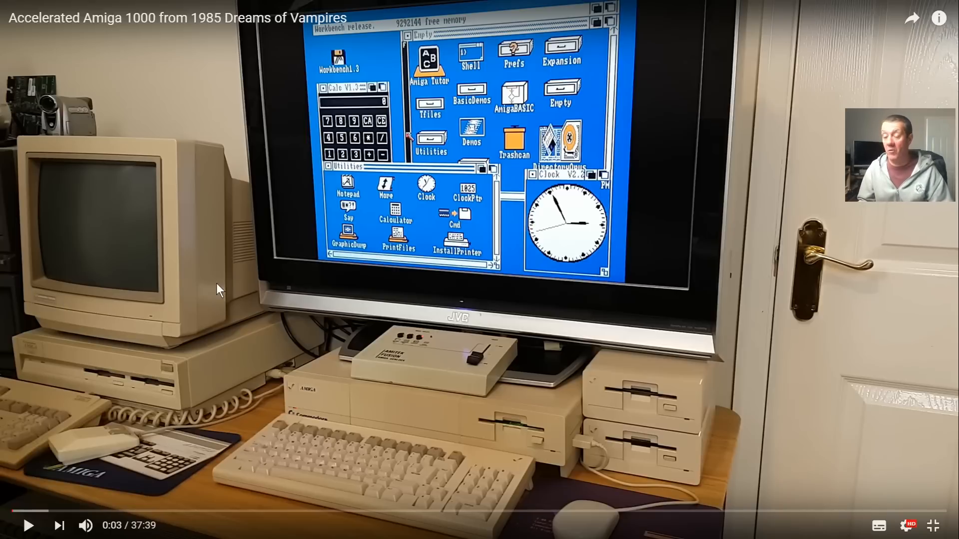
pyautogui.moveTo(358, 285)
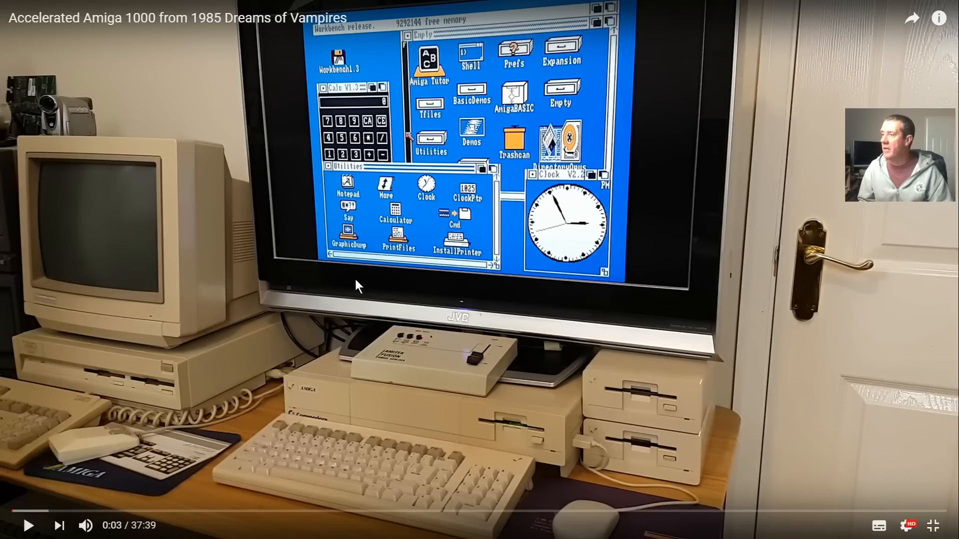
# - Leave the full-screen YouTube video and close the Chrome window
pyautogui.click(28, 524)
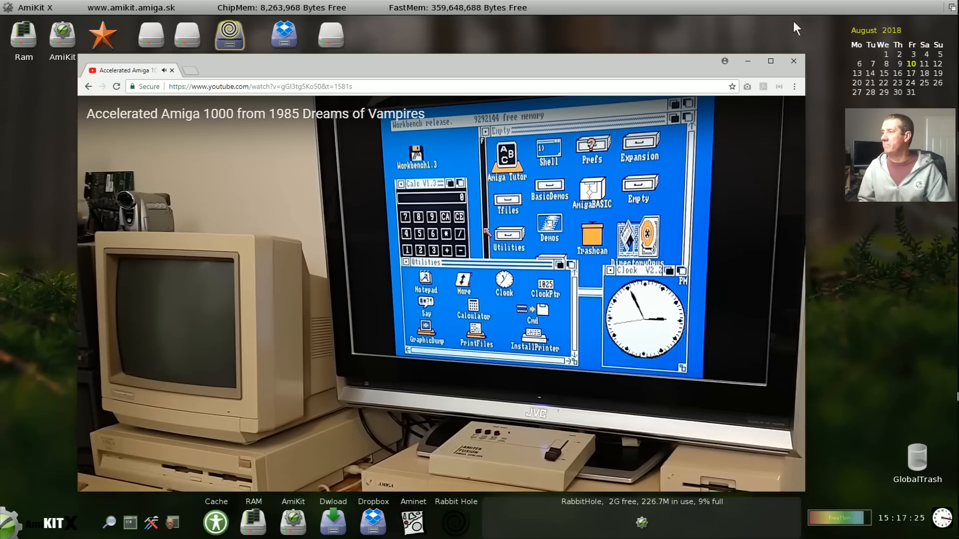
pyautogui.click(793, 60)
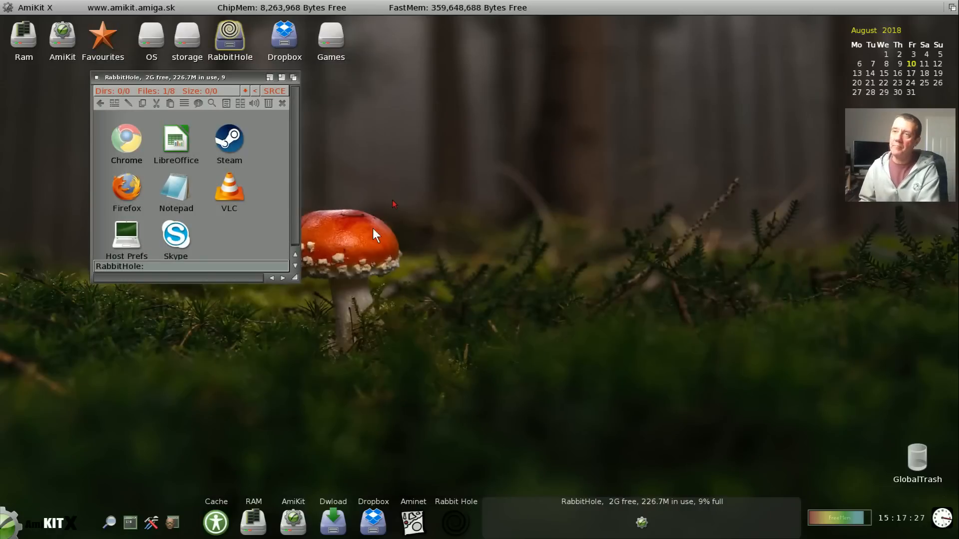
pyautogui.moveTo(420, 184)
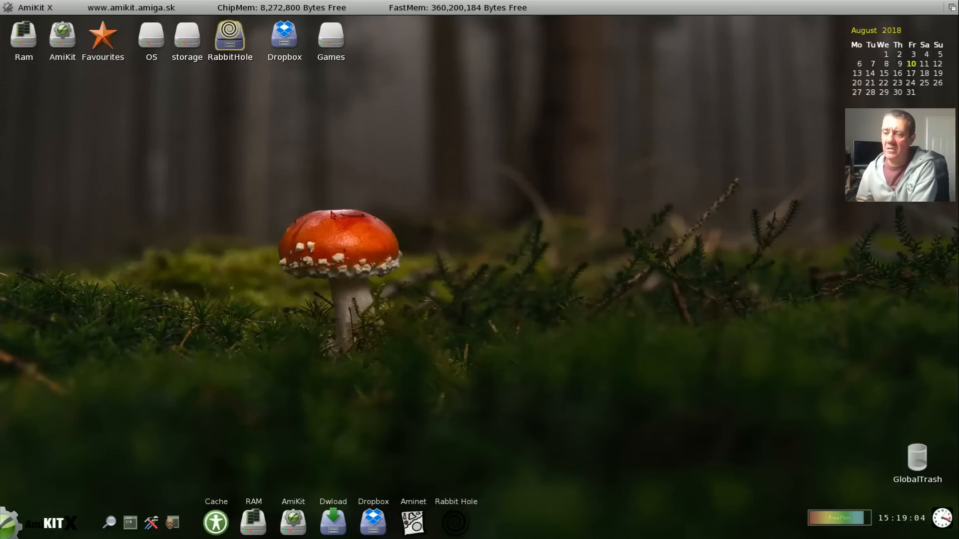
pyautogui.moveTo(449, 336)
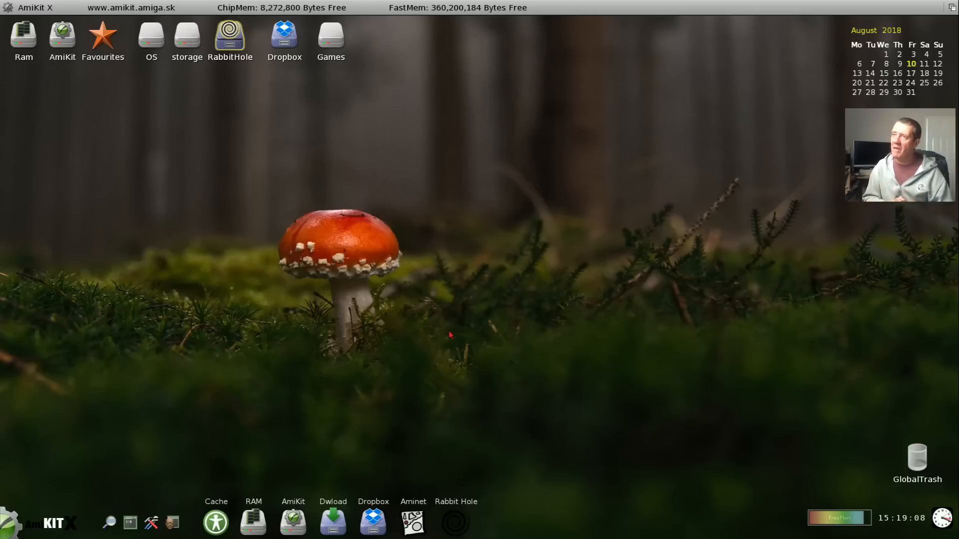
pyautogui.moveTo(299, 311)
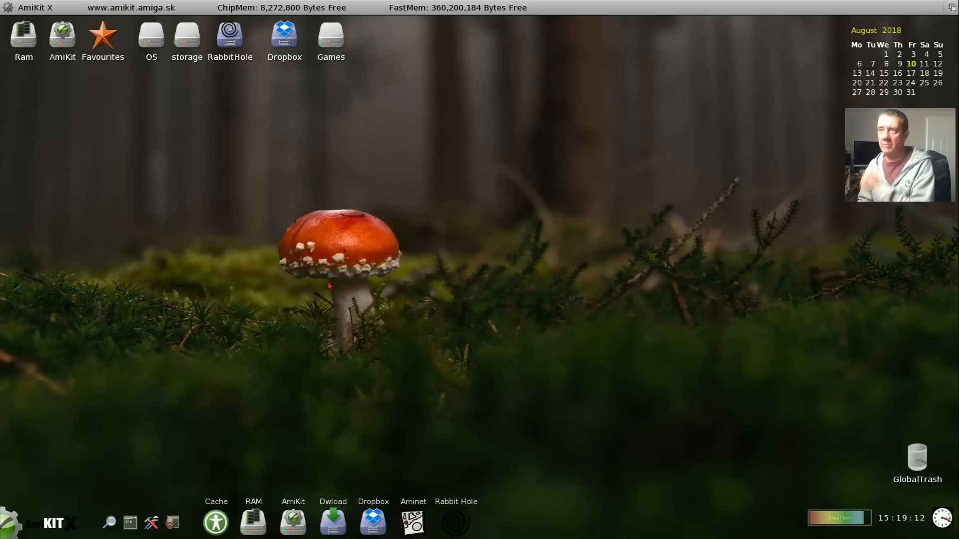
pyautogui.moveTo(402, 328)
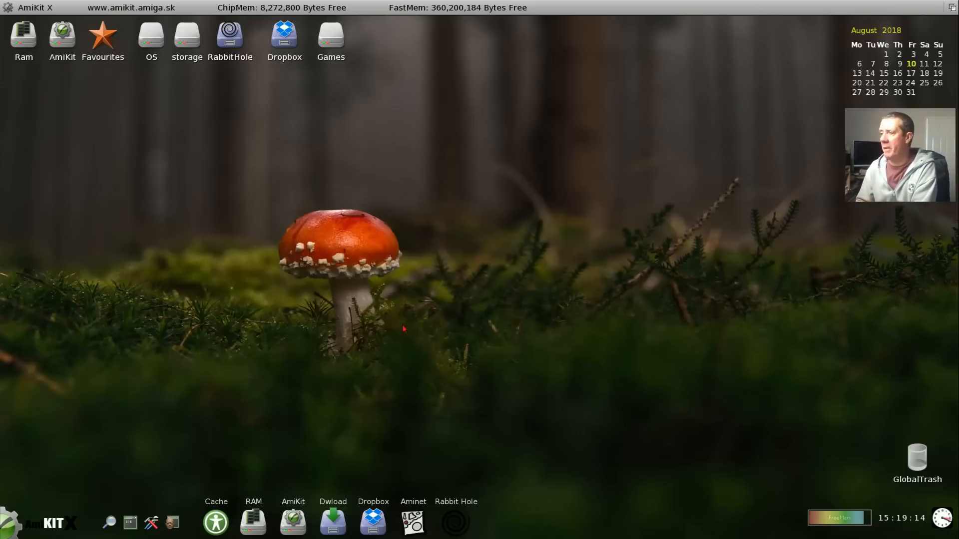
pyautogui.moveTo(266, 206)
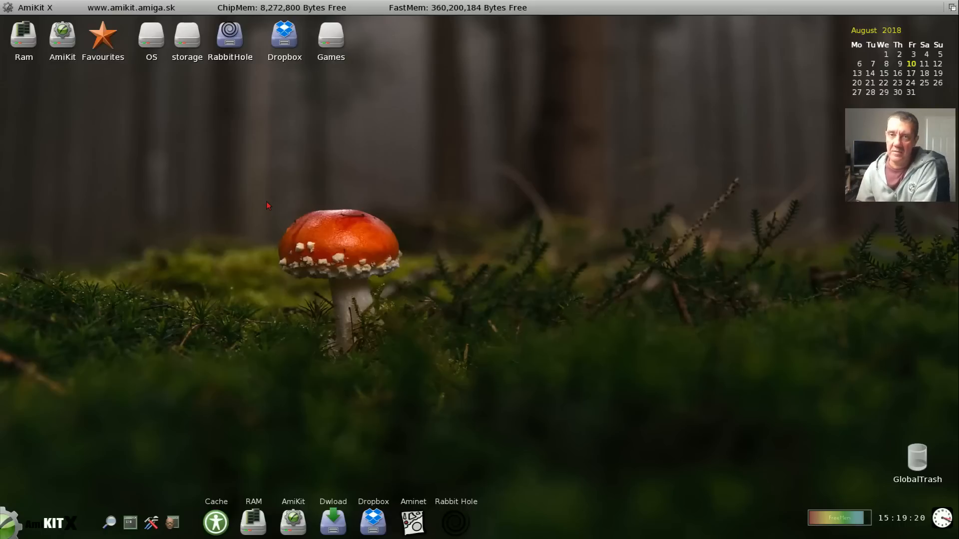
pyautogui.moveTo(228, 254)
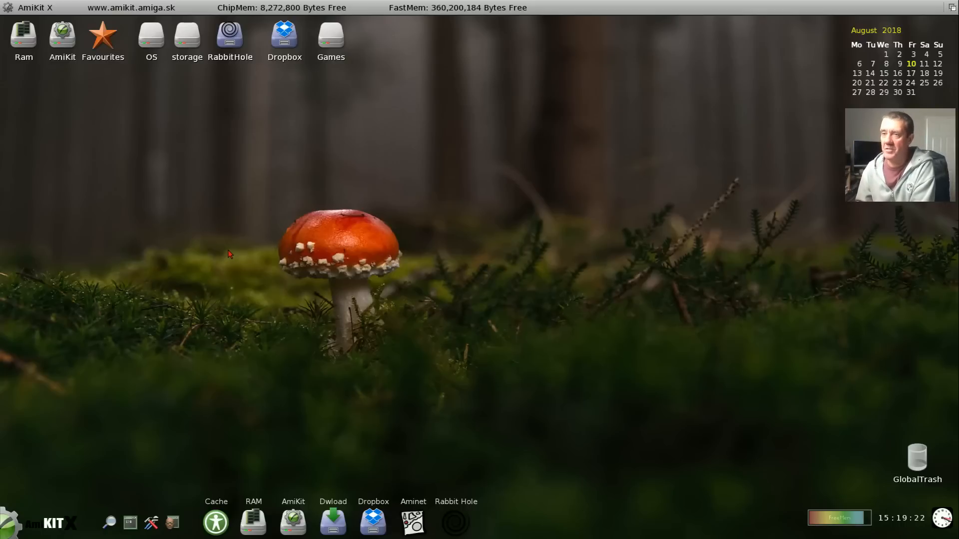
pyautogui.moveTo(279, 196)
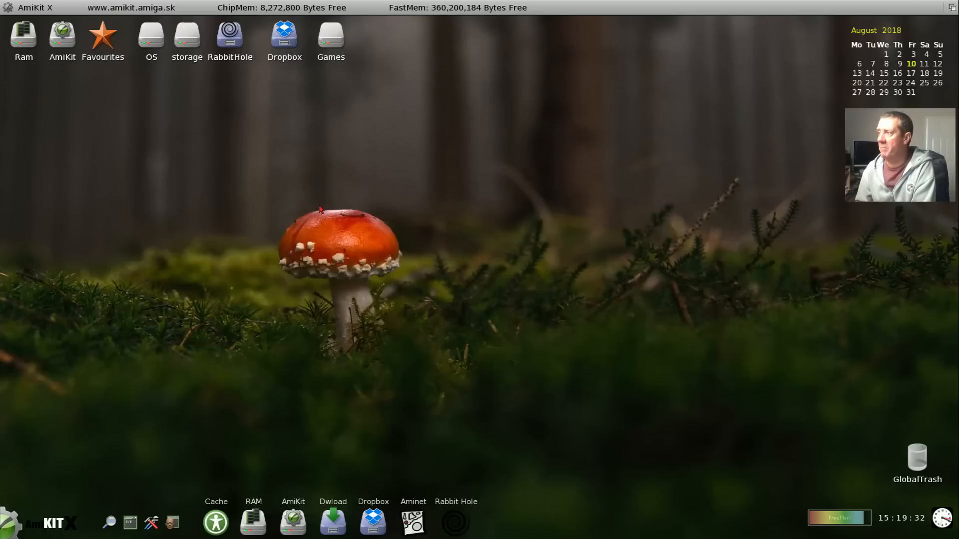
pyautogui.moveTo(223, 145)
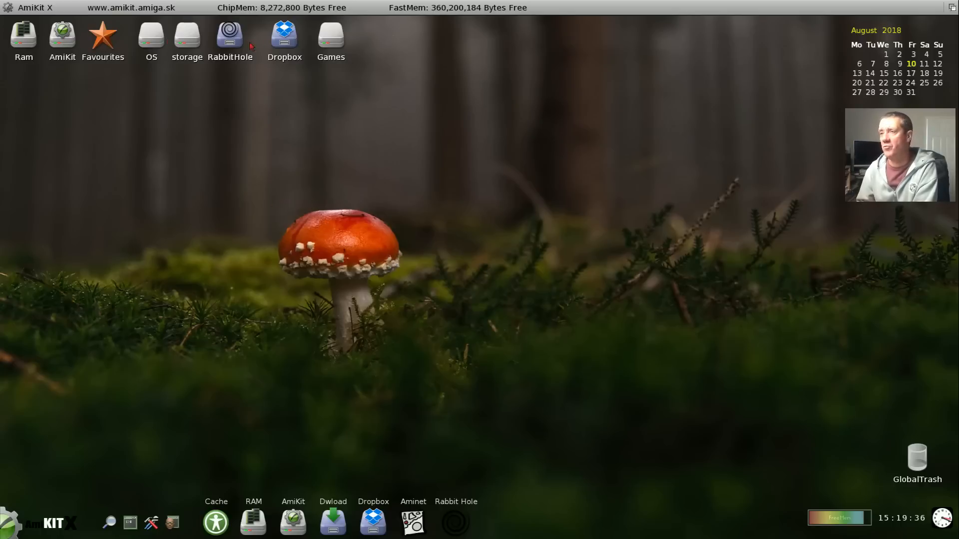
# - Open the AmiKit, Games and Ram drive windows and arrange the Ram listing beside Games
pyautogui.doubleClick(61, 35)
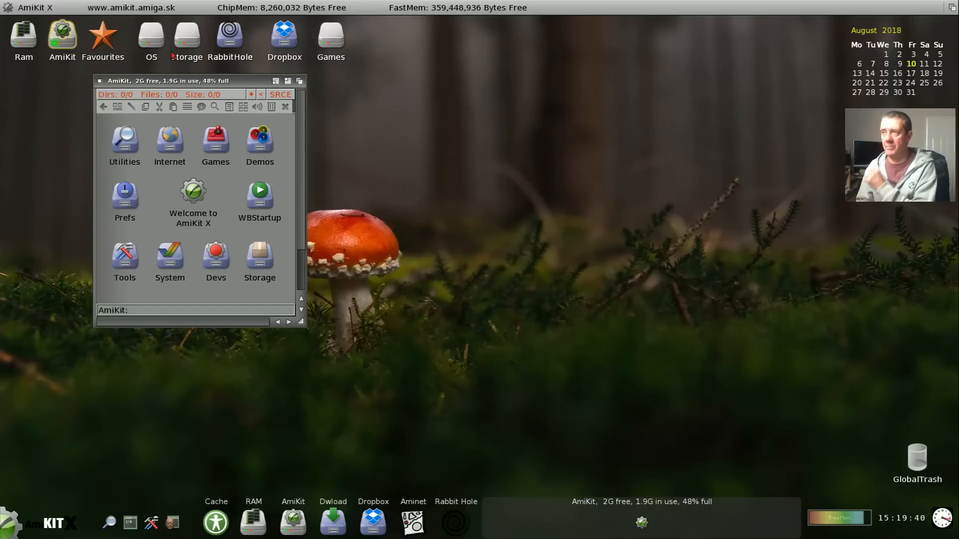
pyautogui.doubleClick(330, 35)
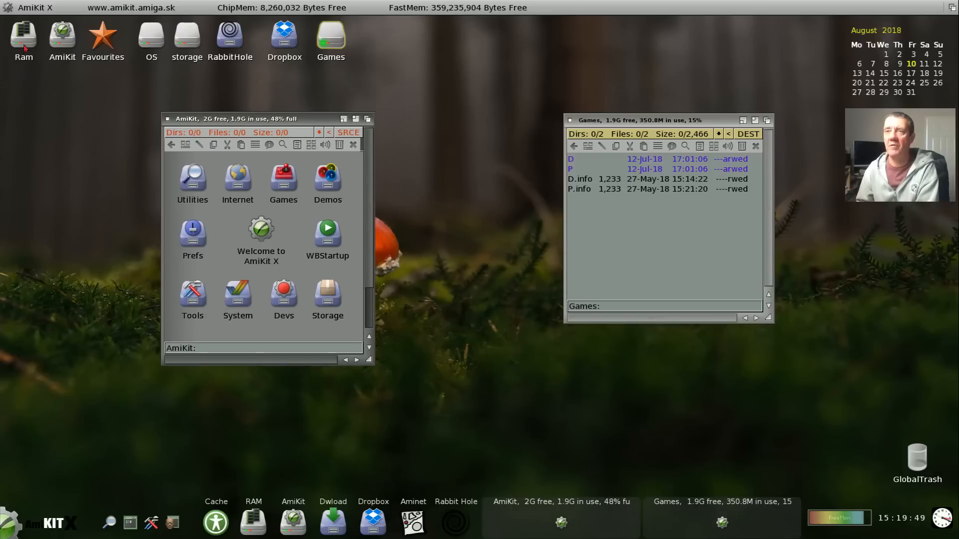
pyautogui.doubleClick(23, 34)
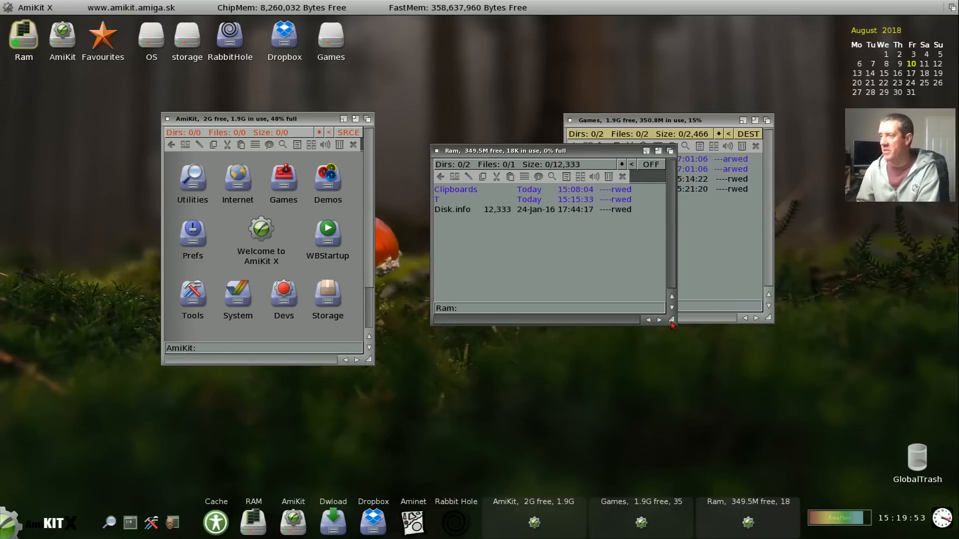
pyautogui.moveTo(495, 151); pyautogui.dragTo(630, 288)
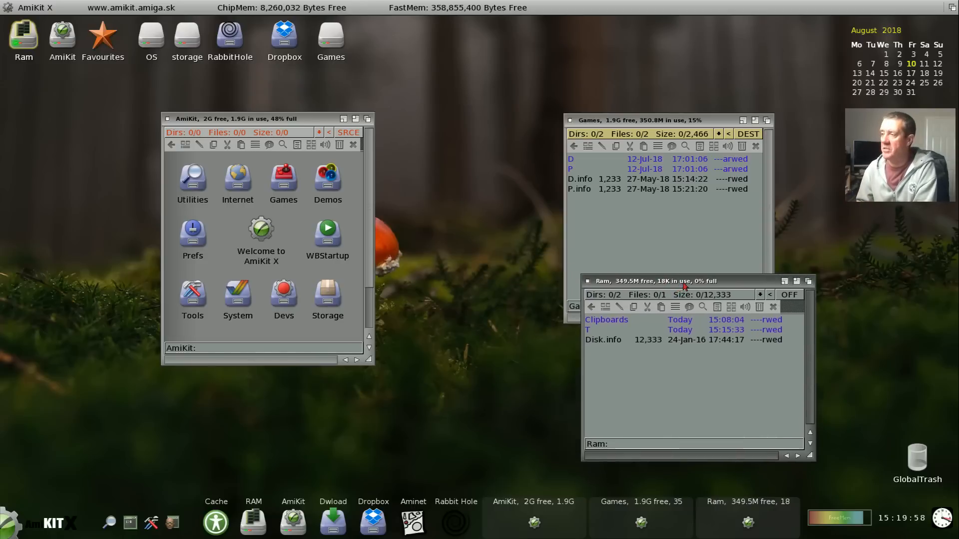
pyautogui.moveTo(683, 281); pyautogui.dragTo(754, 260)
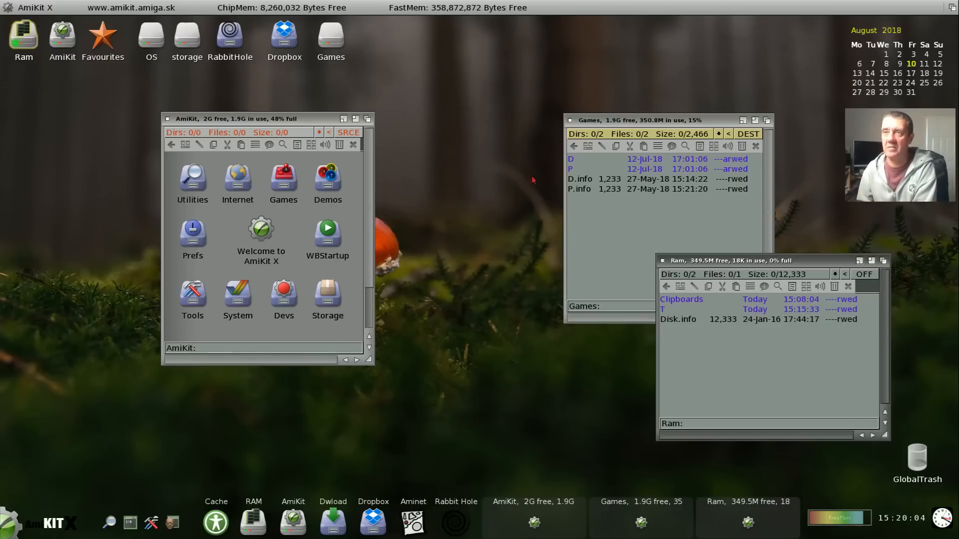
pyautogui.moveTo(662, 265)
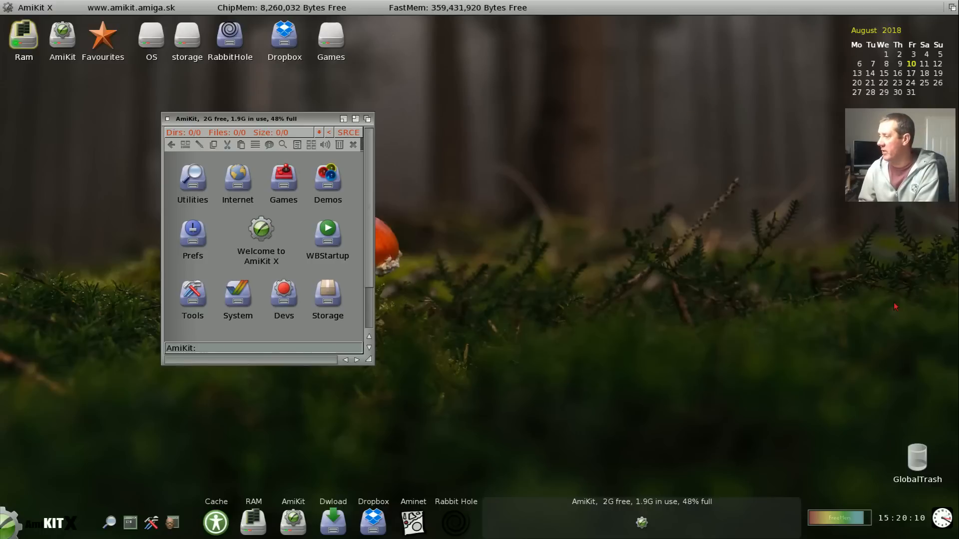
pyautogui.moveTo(567, 367)
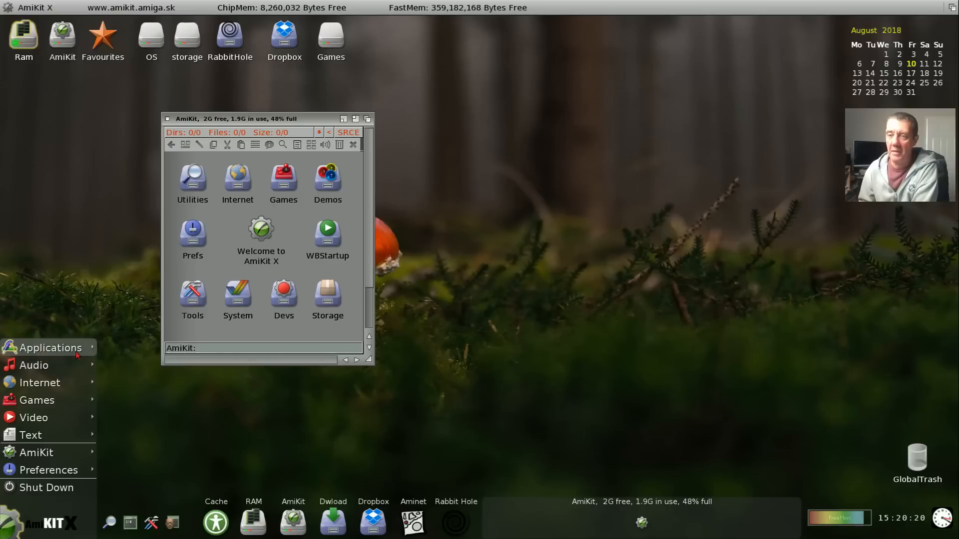
# - Launch Directory Opus 4 from the program list and copy Committees.png into the Ram disk
pyautogui.click(51, 347)
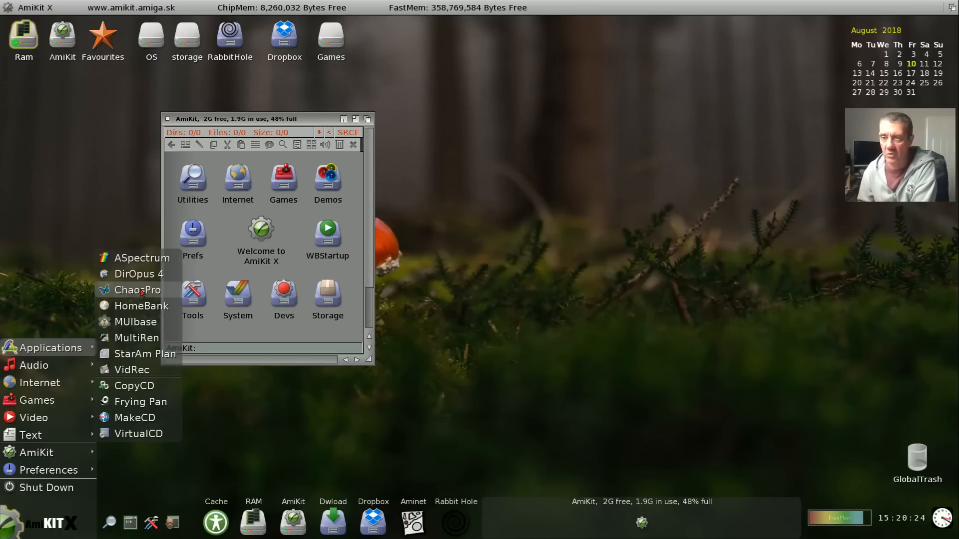
pyautogui.moveTo(138, 273)
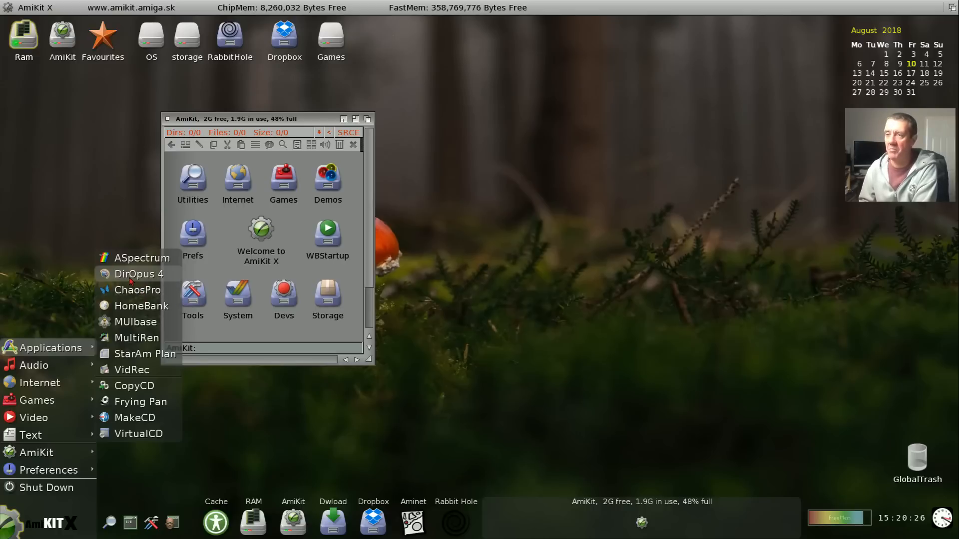
pyautogui.click(139, 274)
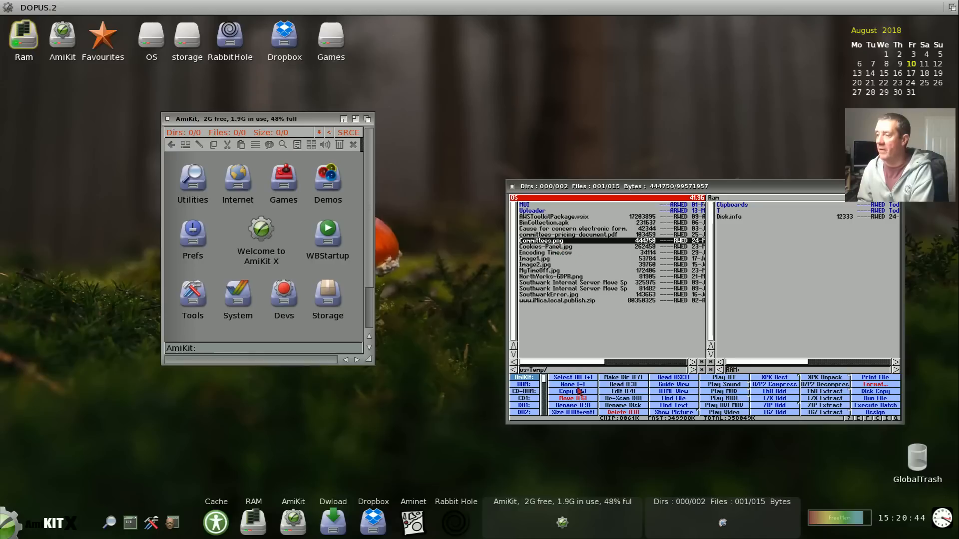
pyautogui.click(565, 390)
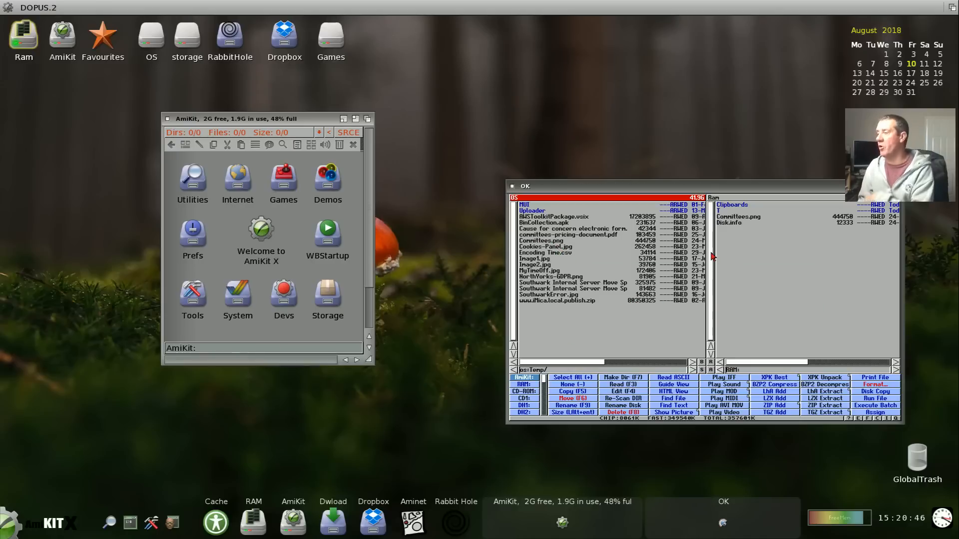
pyautogui.moveTo(584, 297)
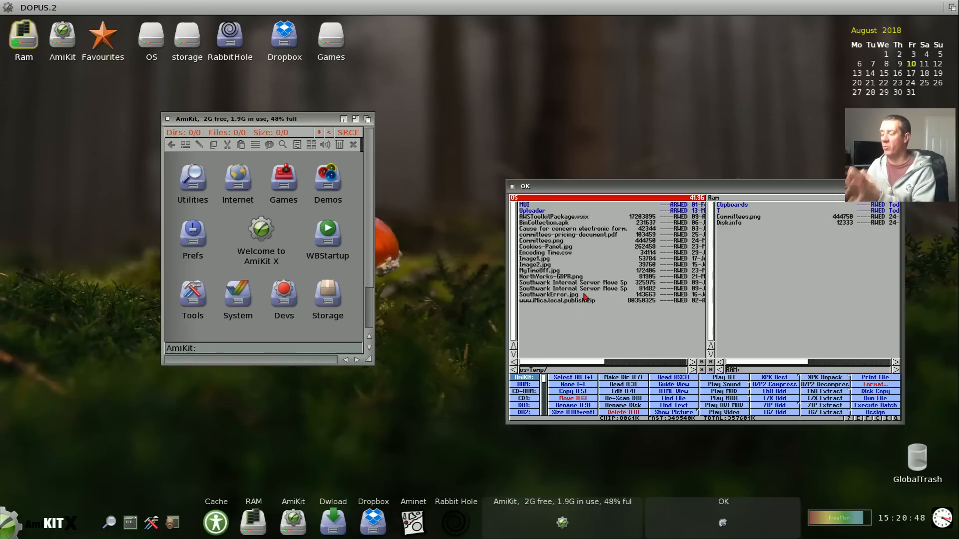
pyautogui.moveTo(709, 257)
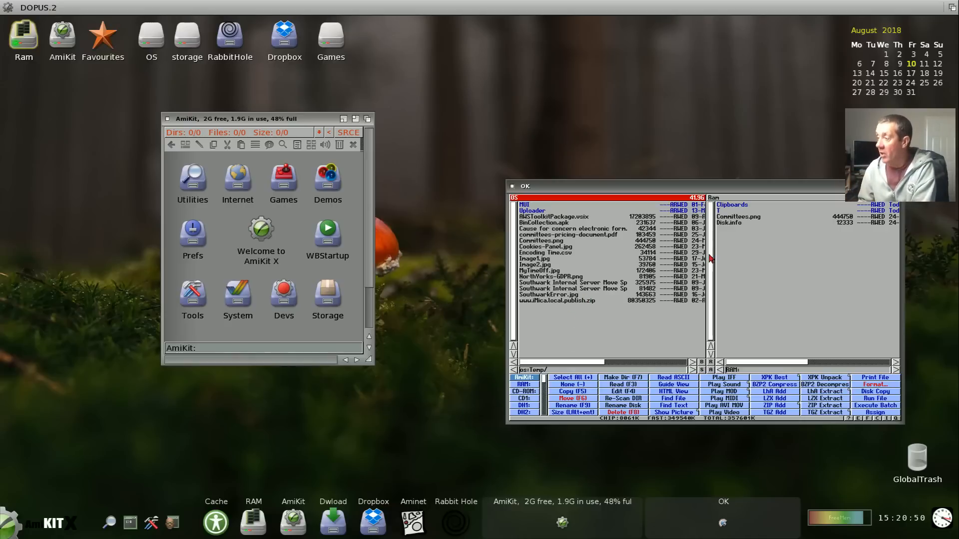
pyautogui.moveTo(752, 222)
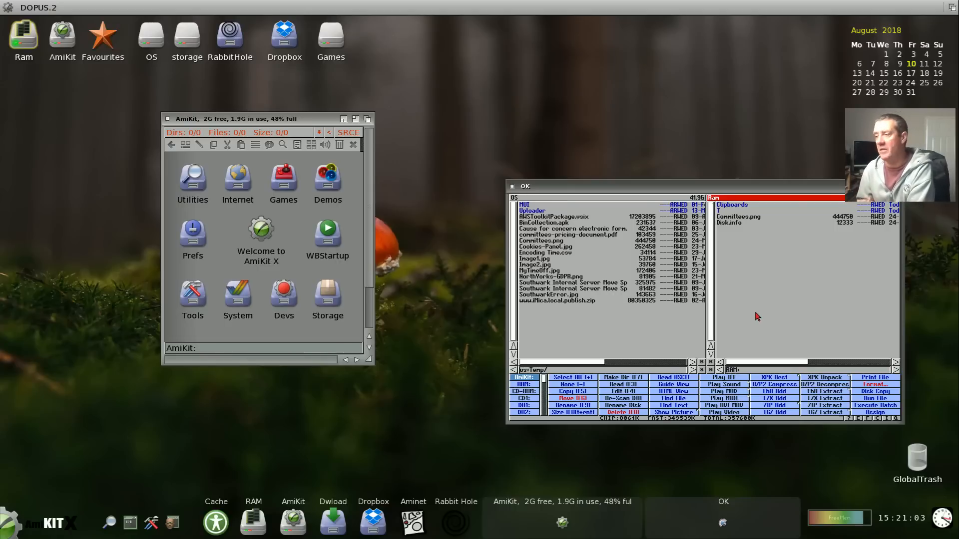
pyautogui.moveTo(512, 193)
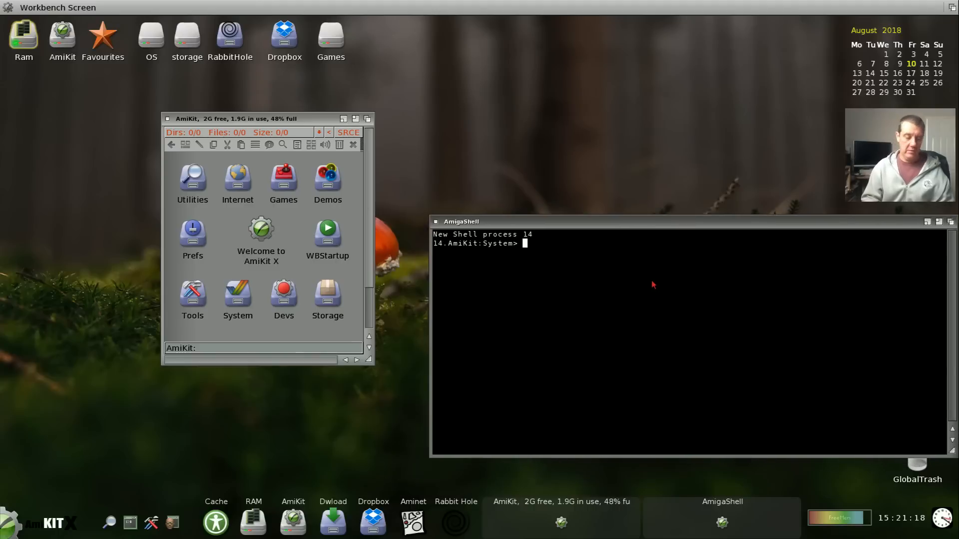
# - Run avail and info in the Shell to show free memory and mounted volumes
pyautogui.write('avail')
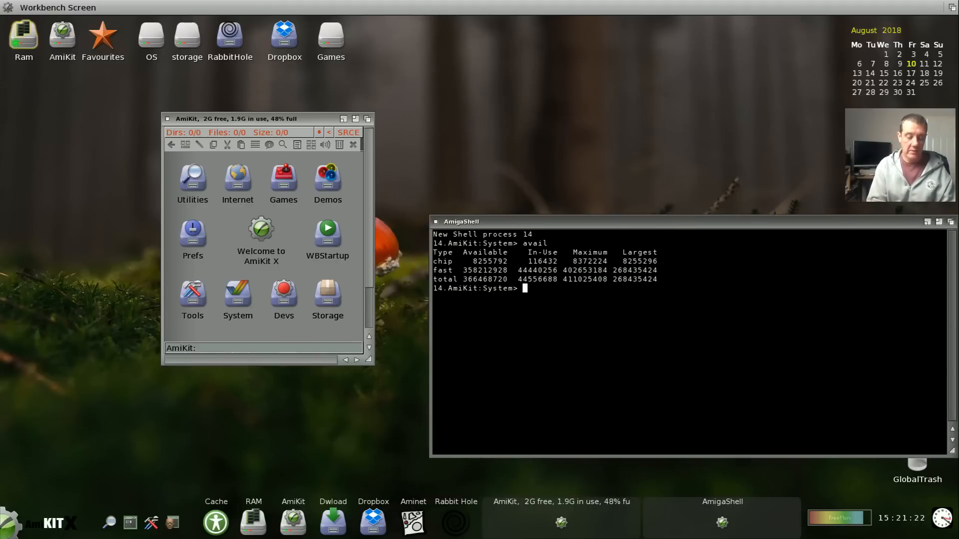
pyautogui.write('info')
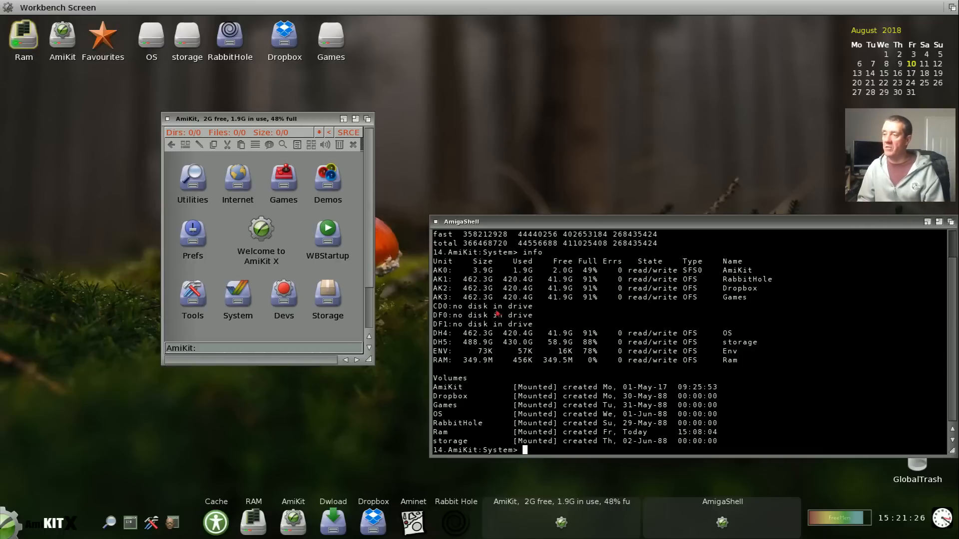
pyautogui.moveTo(509, 224)
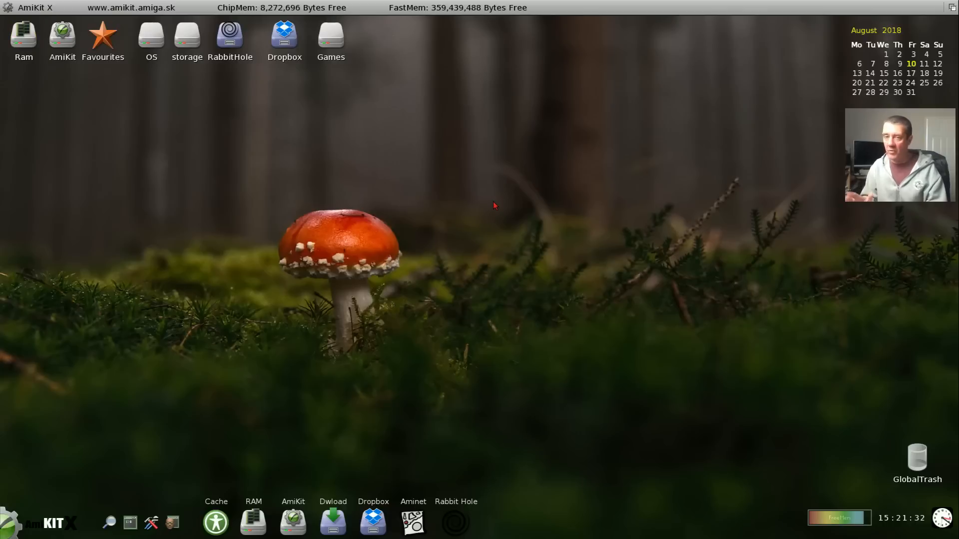
pyautogui.moveTo(394, 215)
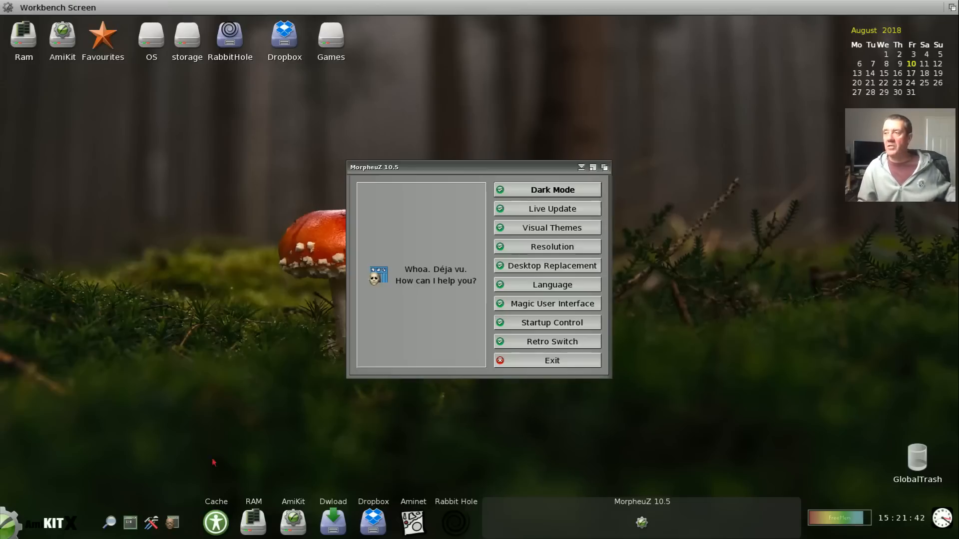
pyautogui.moveTo(437, 243)
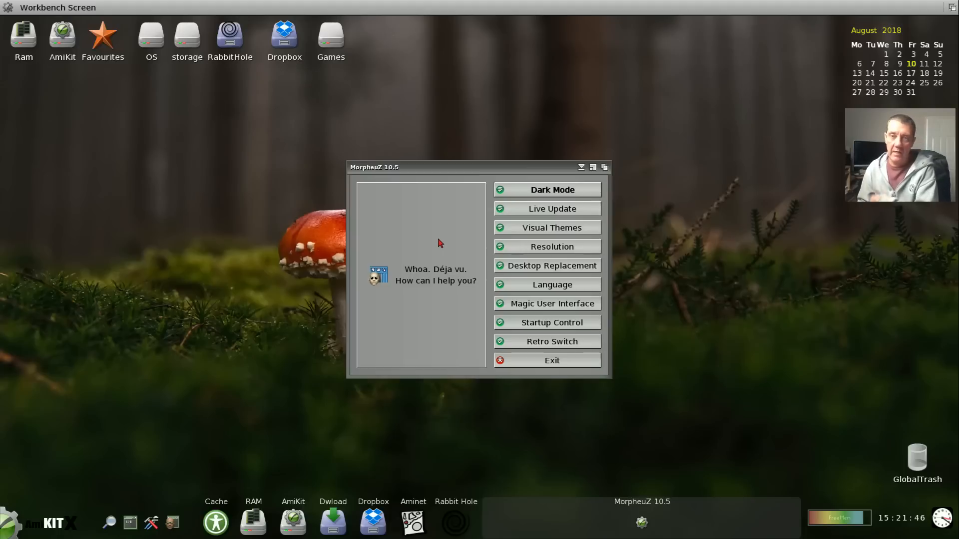
pyautogui.moveTo(452, 232)
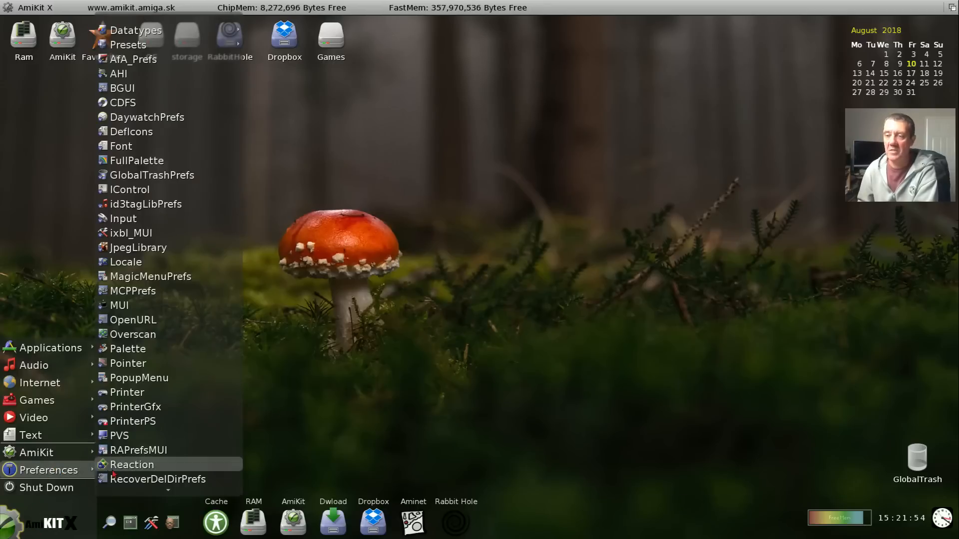
pyautogui.moveTo(178, 435)
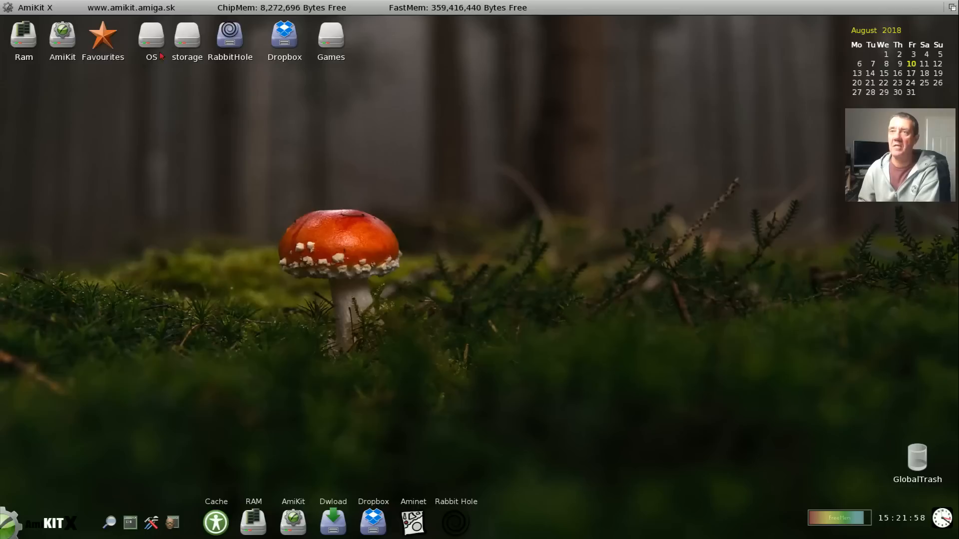
# - Open the AmiKit drive's Prefs drawer, then pop up the AmiKit drawer list from the dock
pyautogui.doubleClick(62, 35)
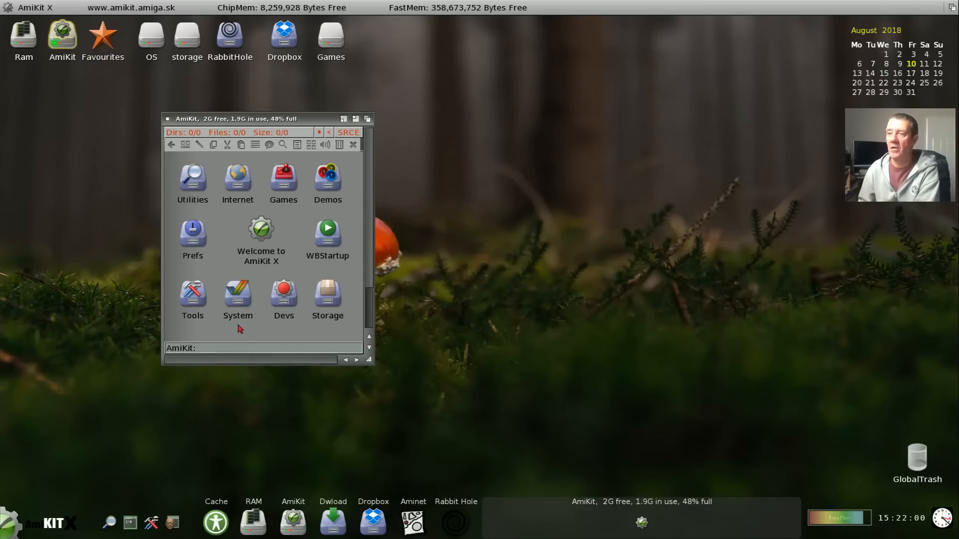
pyautogui.click(192, 232)
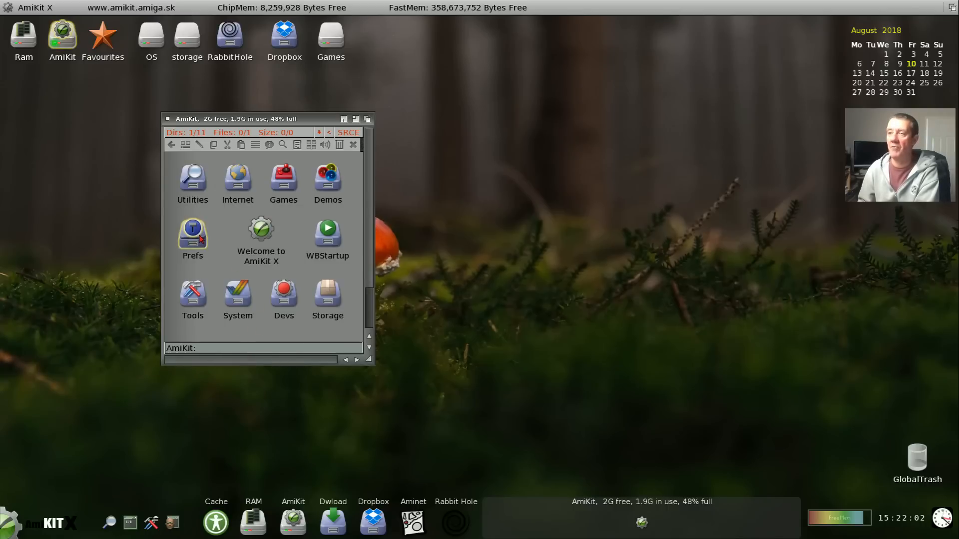
pyautogui.doubleClick(191, 230)
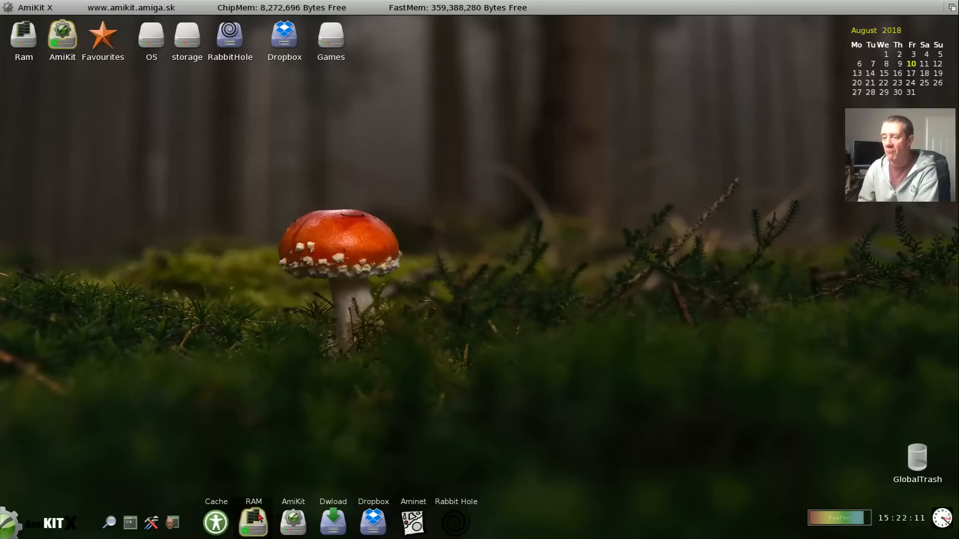
pyautogui.click(253, 521)
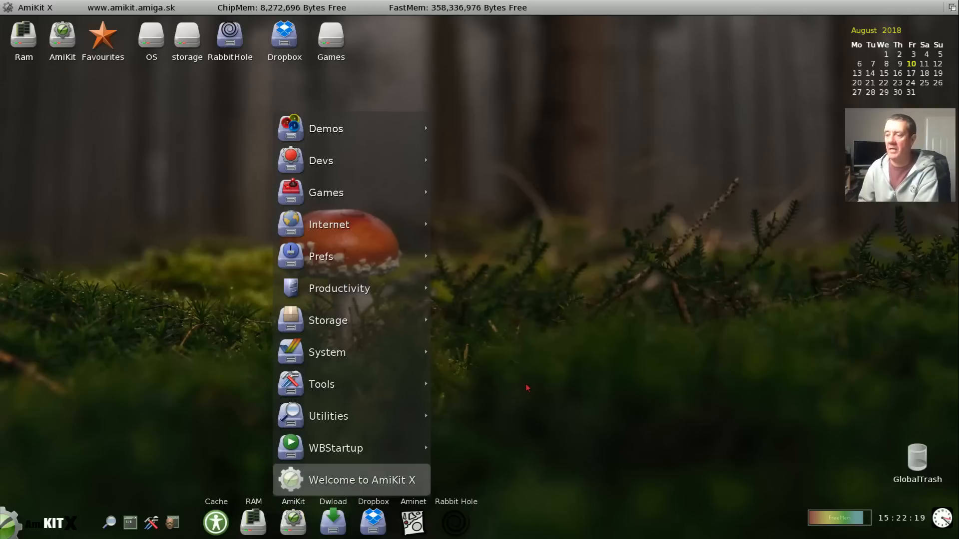
# - Open the Aminet FTP directory listing from the dock and close it again
pyautogui.click(373, 522)
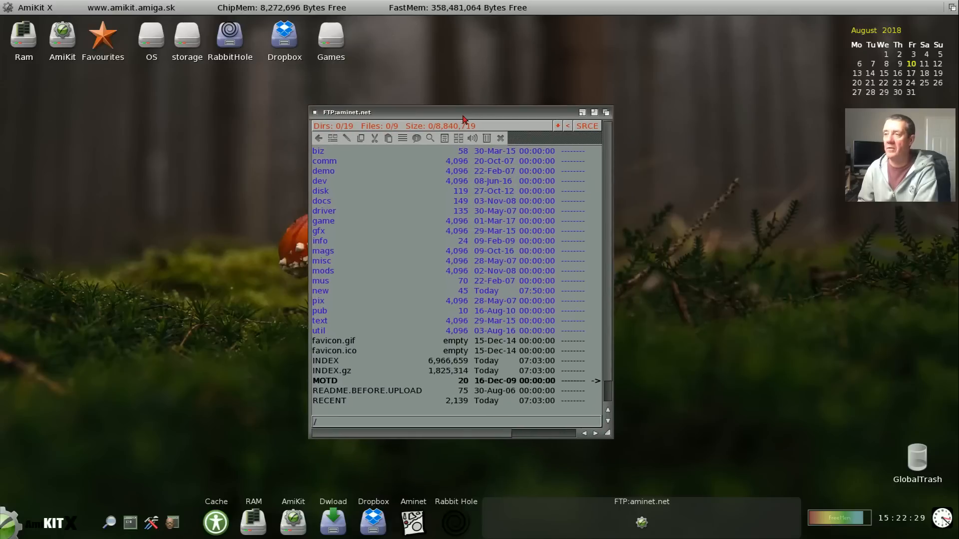
pyautogui.moveTo(346, 284)
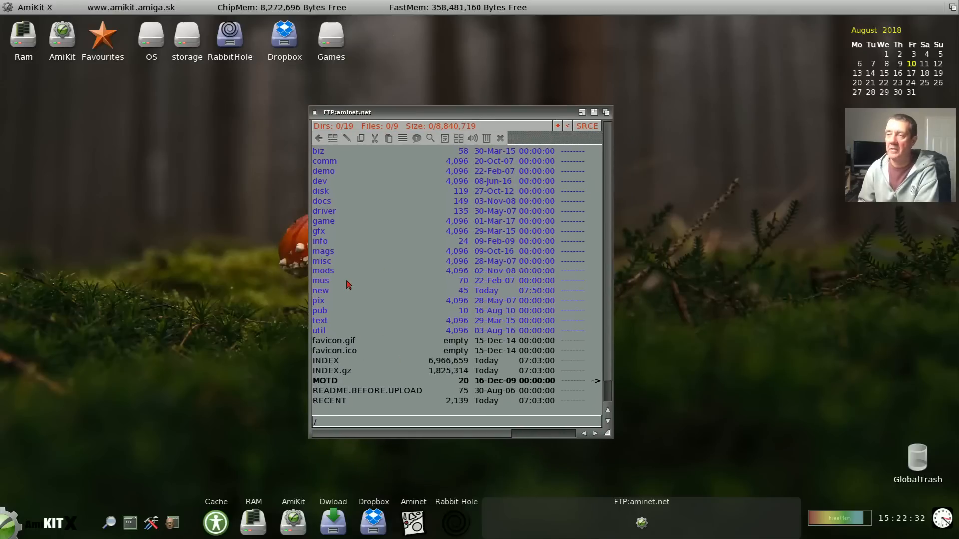
pyautogui.moveTo(375, 237)
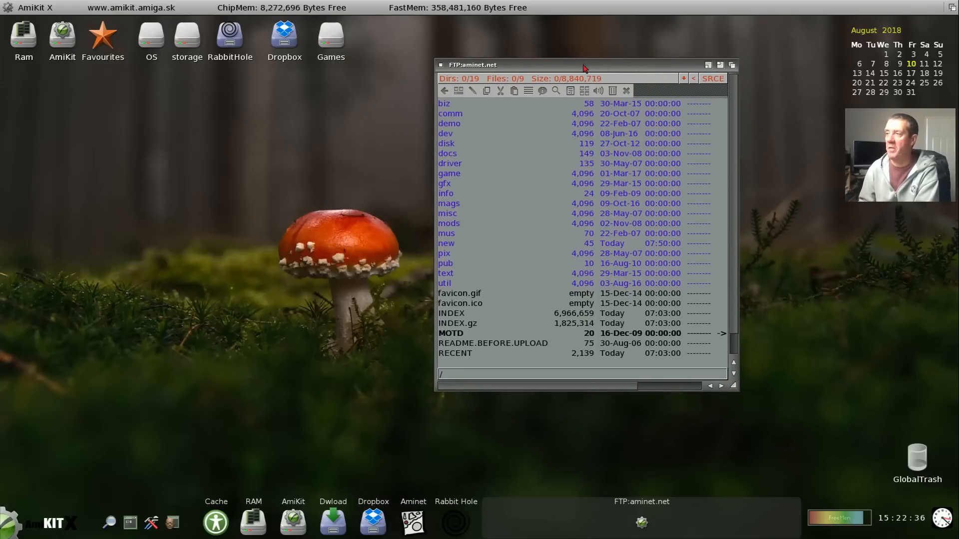
pyautogui.moveTo(473, 239)
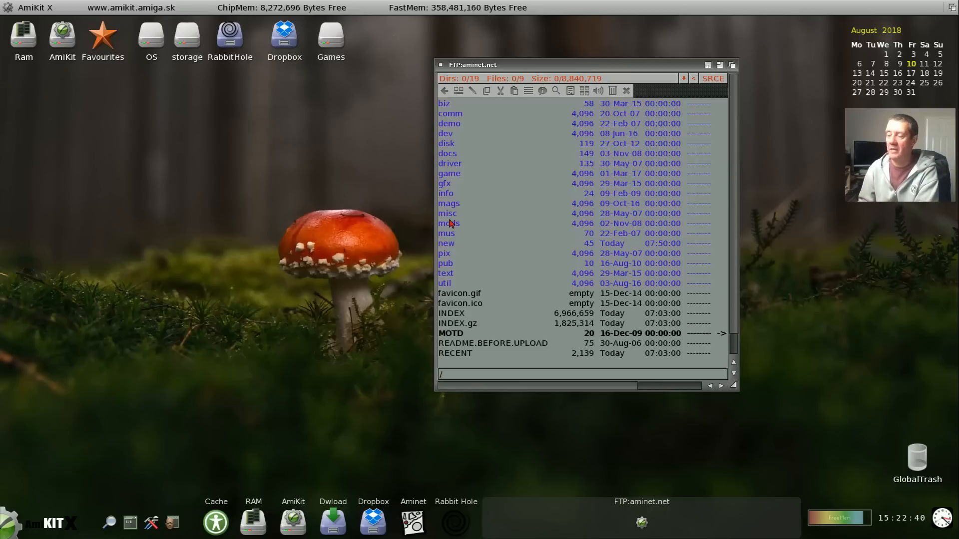
pyautogui.moveTo(486, 200)
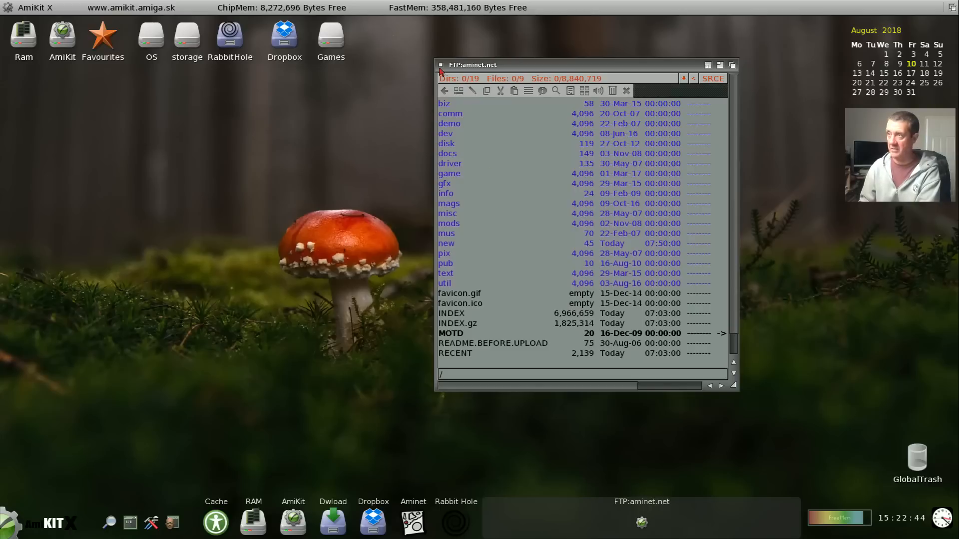
pyautogui.click(441, 65)
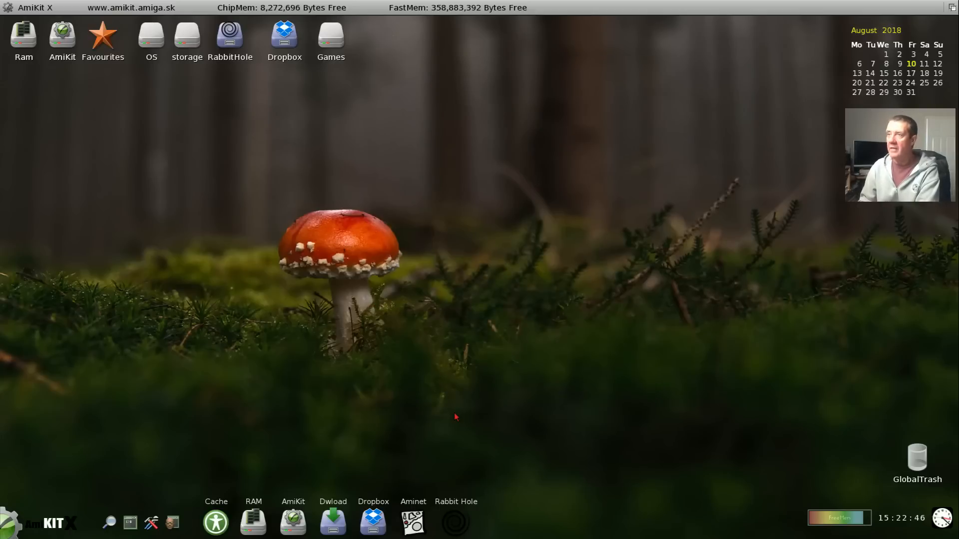
pyautogui.moveTo(421, 228)
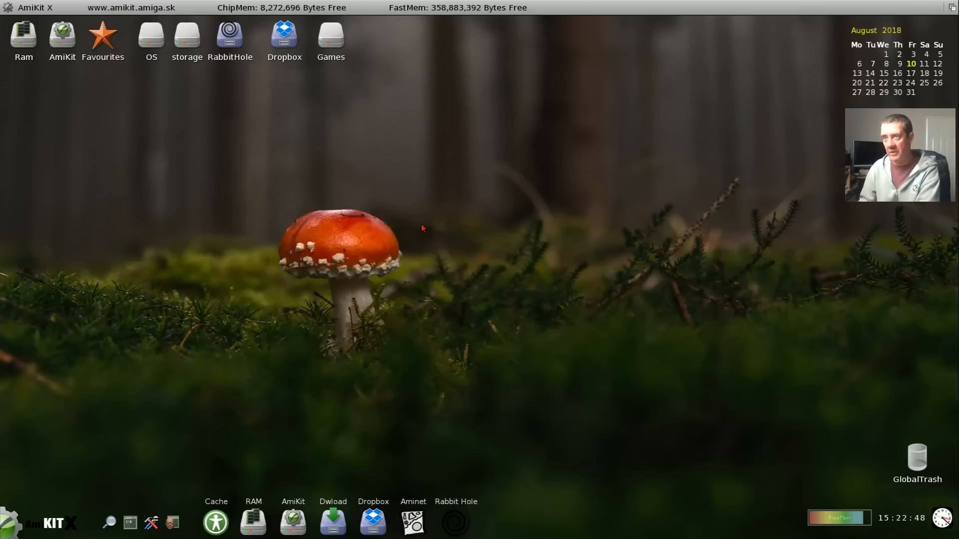
pyautogui.moveTo(392, 179)
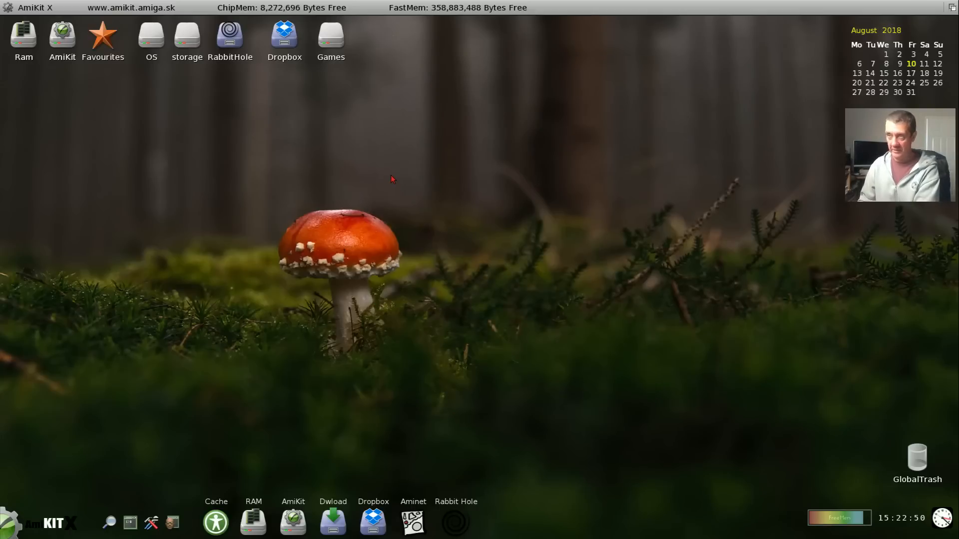
pyautogui.moveTo(244, 357)
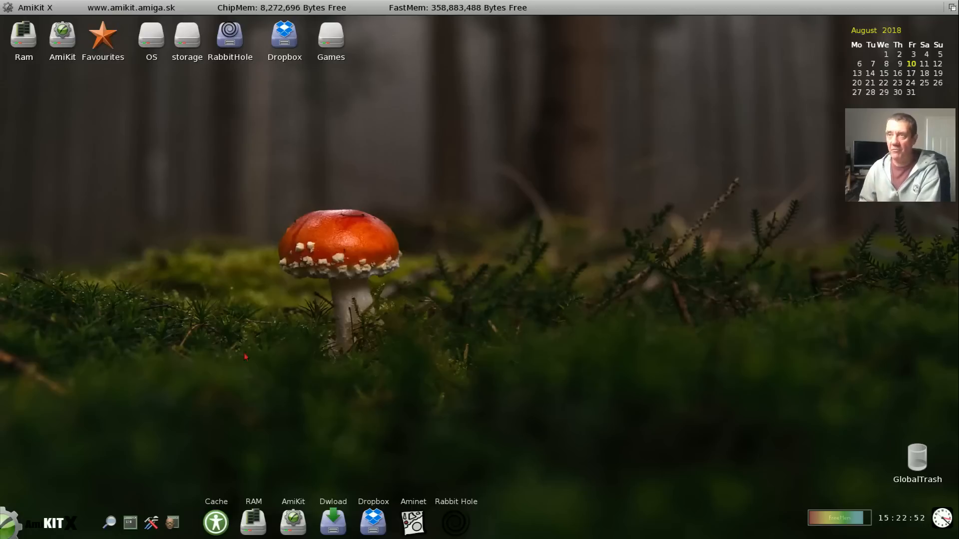
pyautogui.moveTo(86, 464)
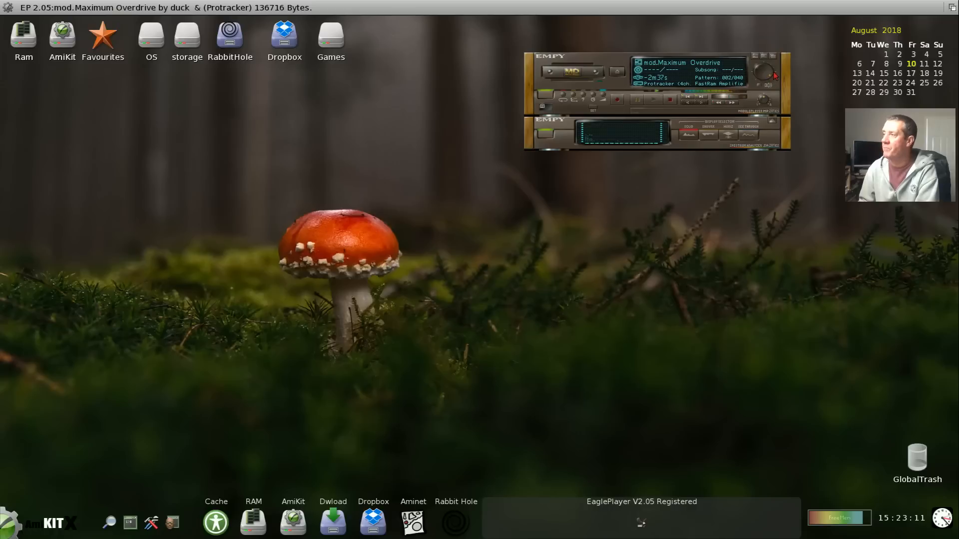
pyautogui.moveTo(513, 251)
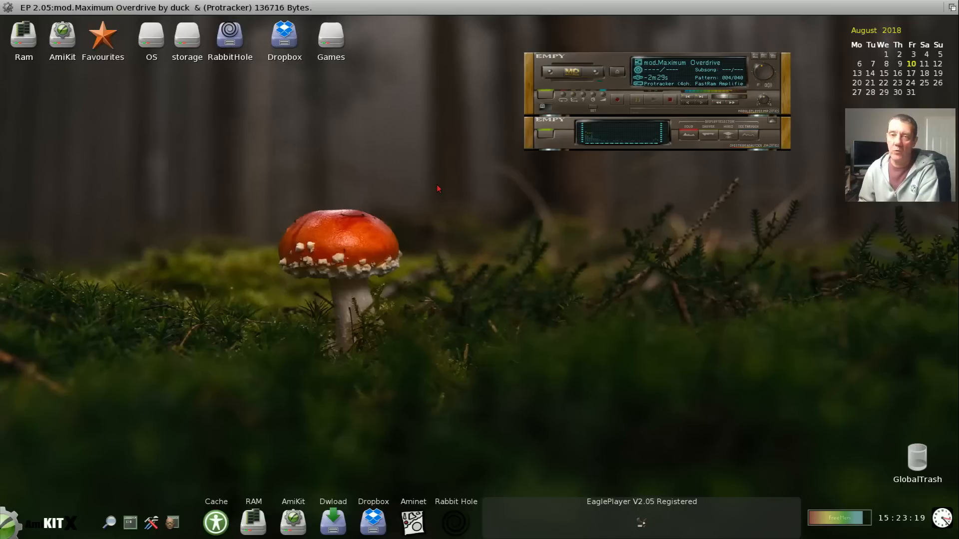
pyautogui.moveTo(431, 197)
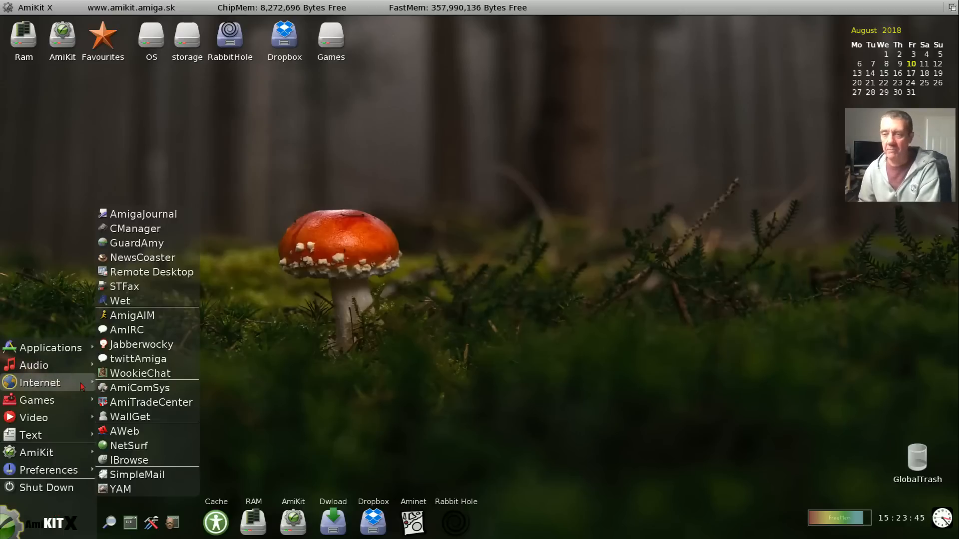
pyautogui.moveTo(141, 373)
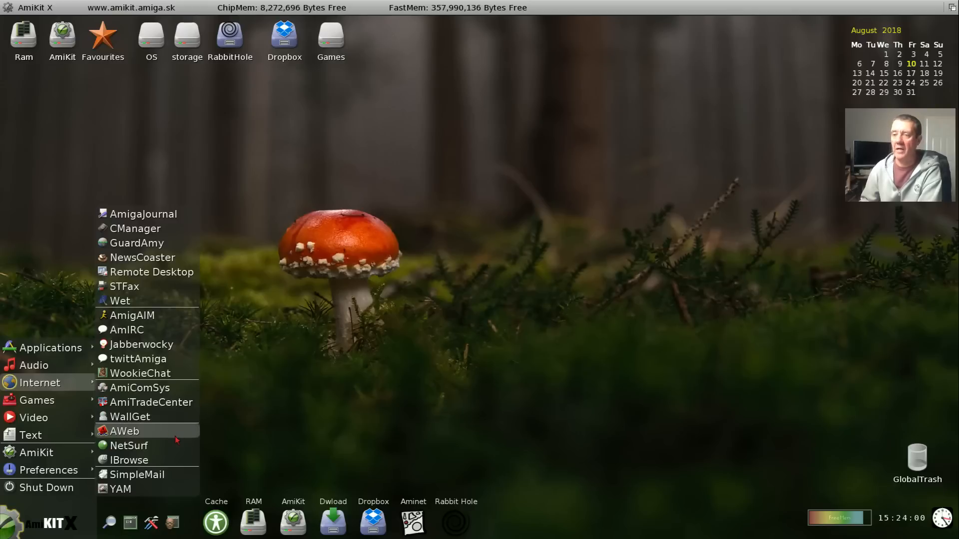
pyautogui.moveTo(176, 460)
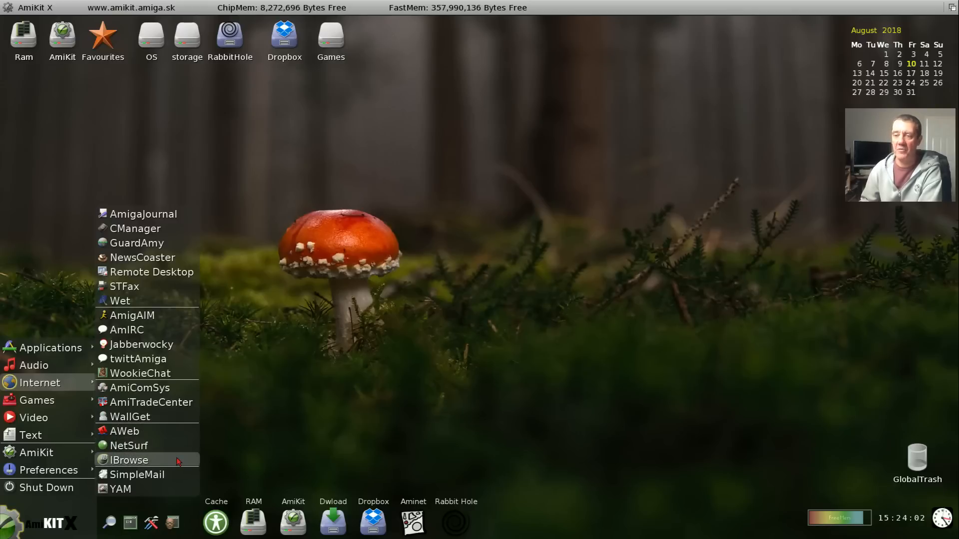
pyautogui.moveTo(178, 431)
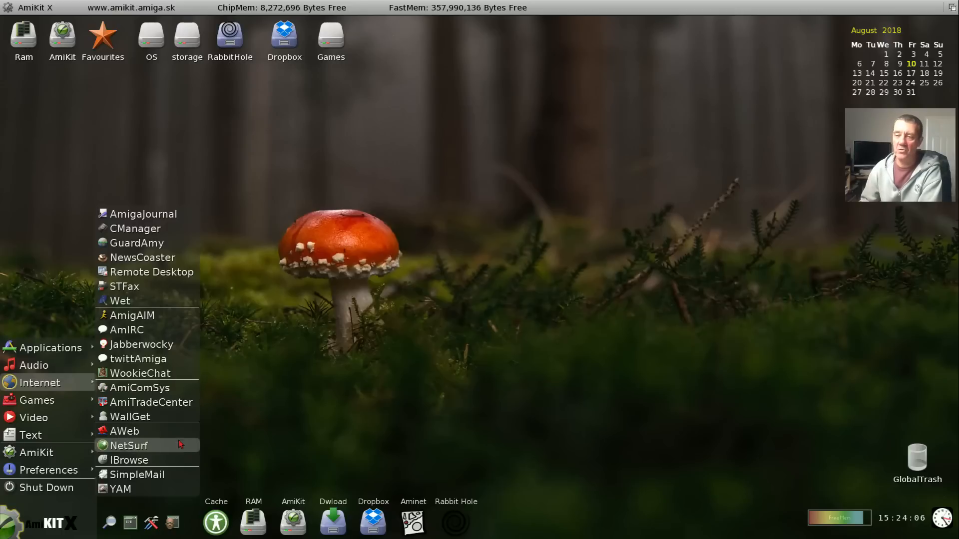
pyautogui.click(129, 459)
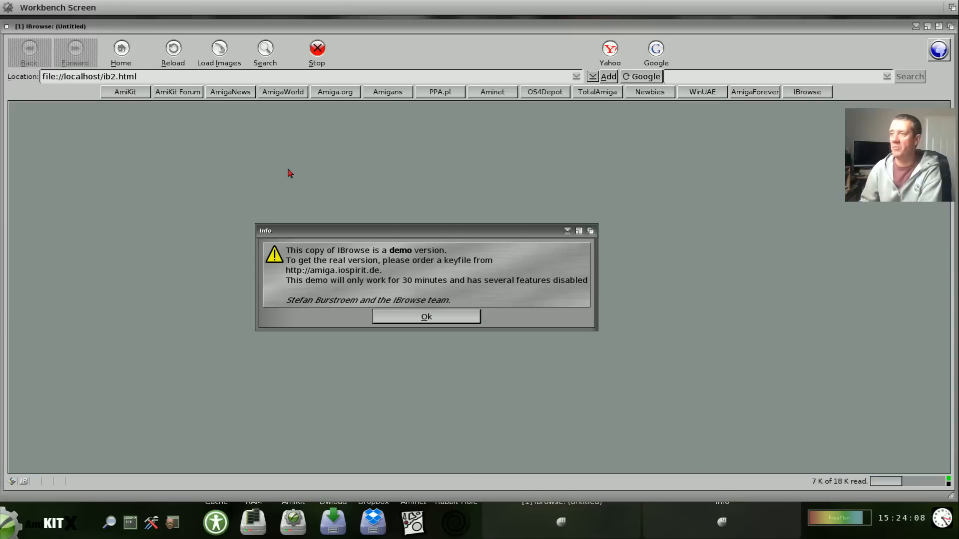
pyautogui.click(425, 316)
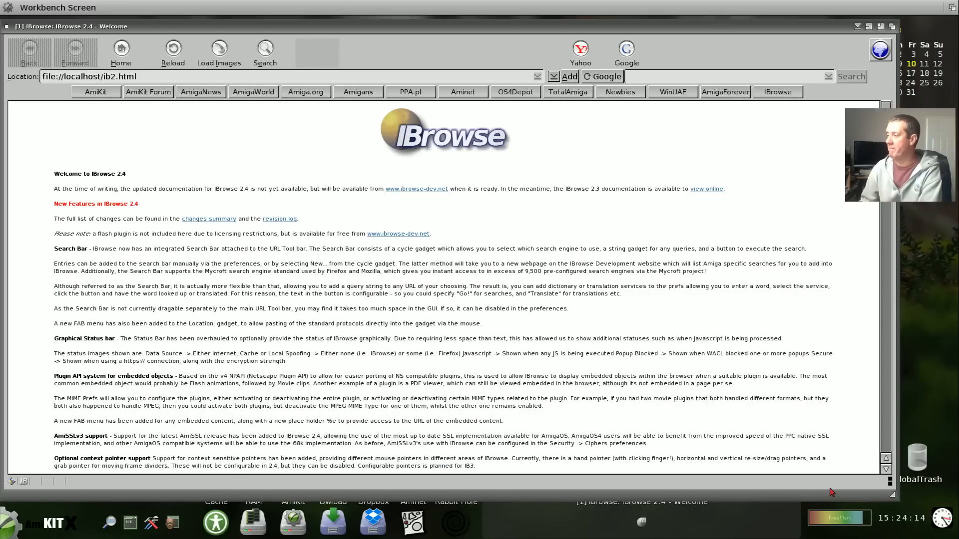
pyautogui.moveTo(497, 102)
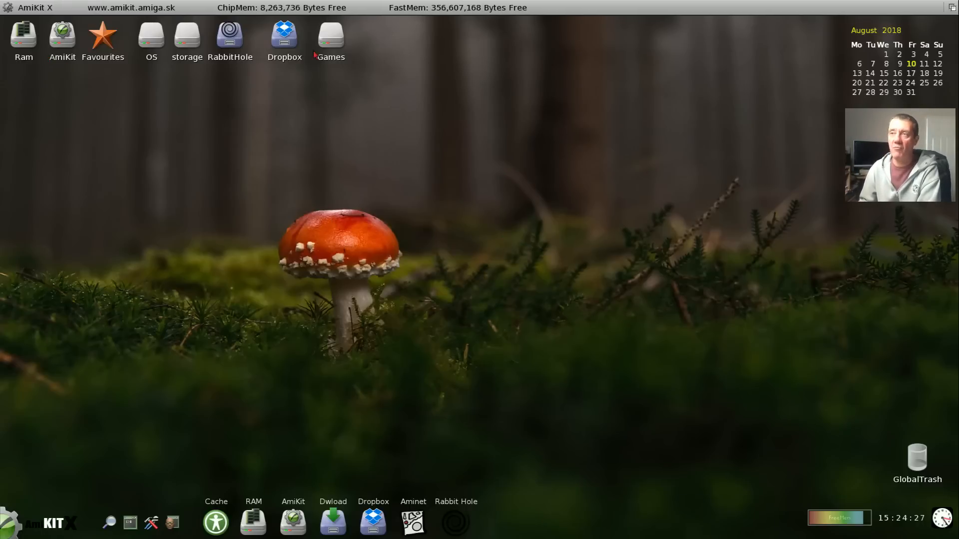
pyautogui.moveTo(265, 171)
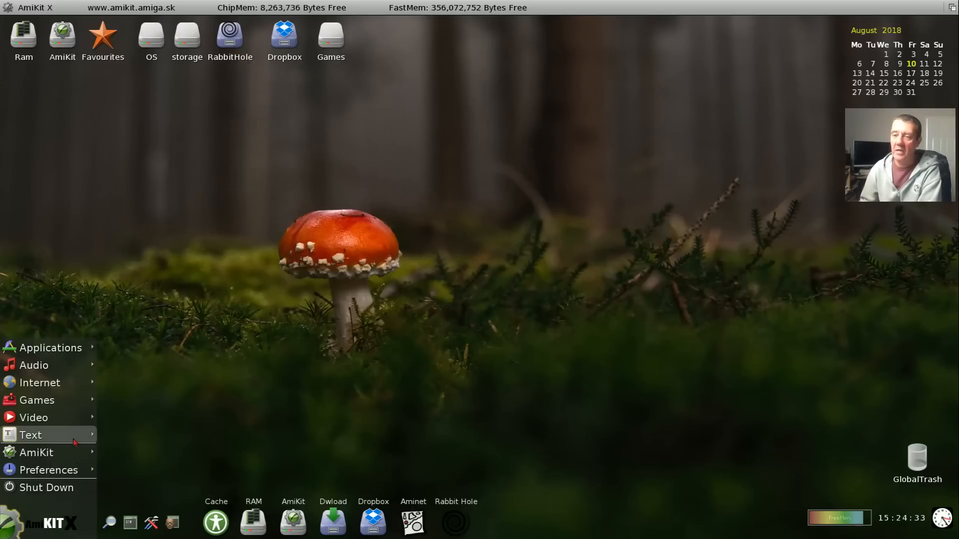
pyautogui.moveTo(73, 469)
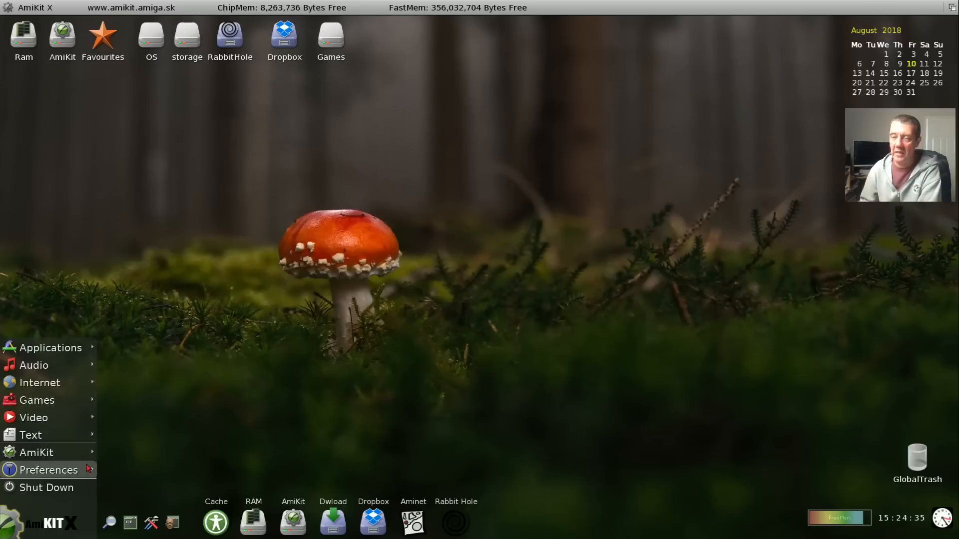
pyautogui.moveTo(34, 417)
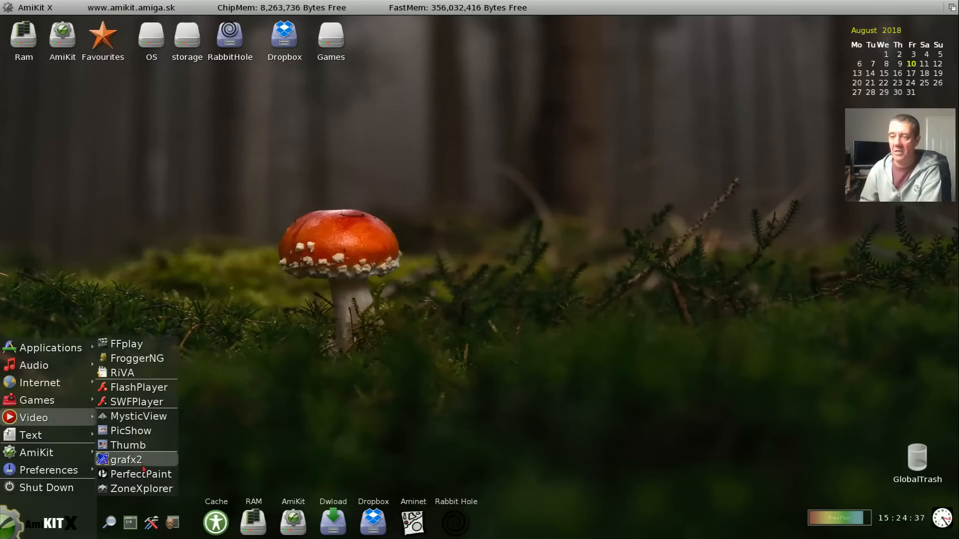
# - Start PerfectPaint with the shown screen mode and bring up its Project menu
pyautogui.click(428, 245)
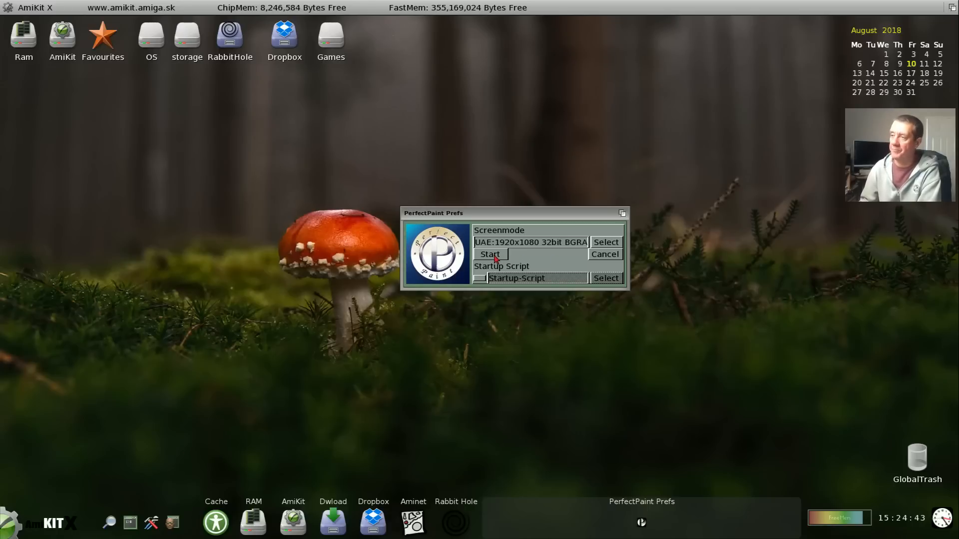
pyautogui.click(489, 254)
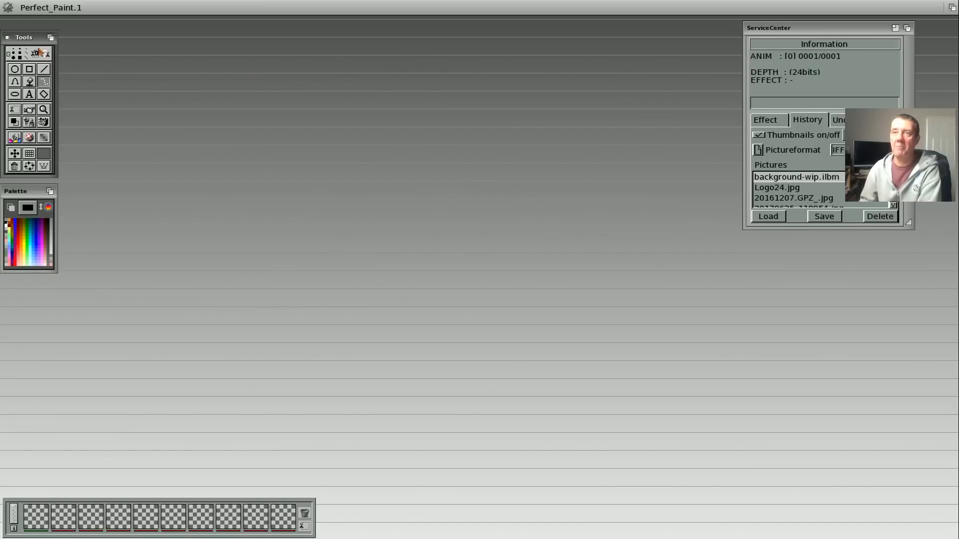
pyautogui.click(17, 6)
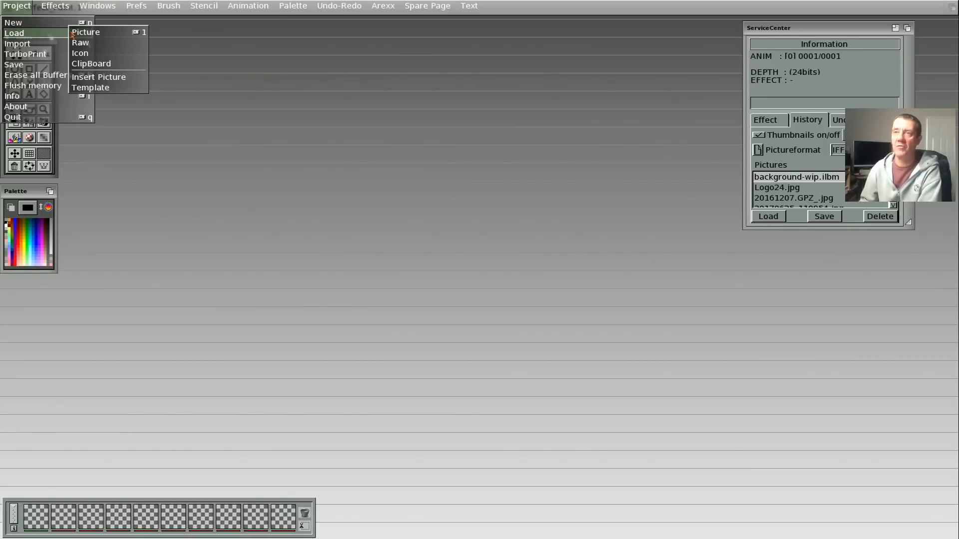
# - Load A500-version-basic-Case-exploded.png from the host OS volume's A1500-case-options folder, replacing the buffer
pyautogui.click(86, 32)
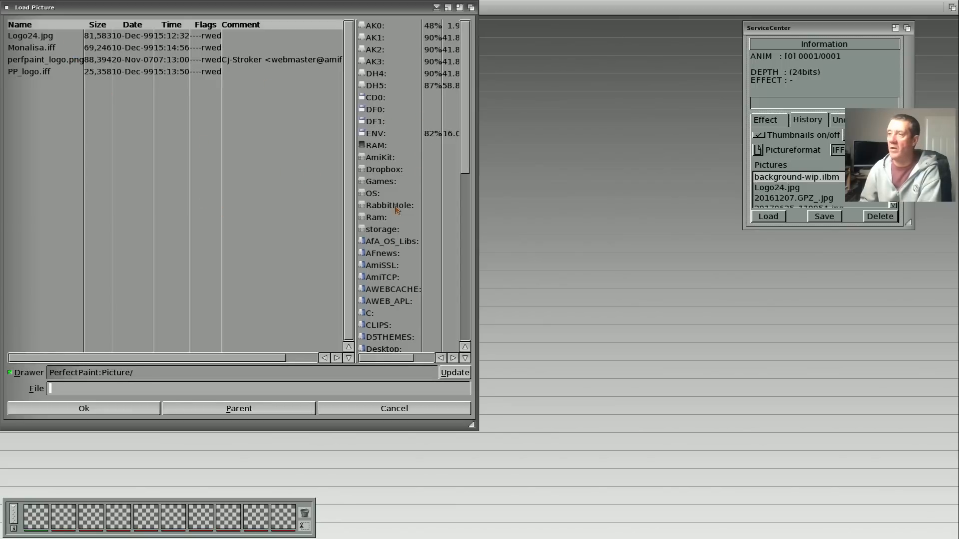
pyautogui.click(372, 193)
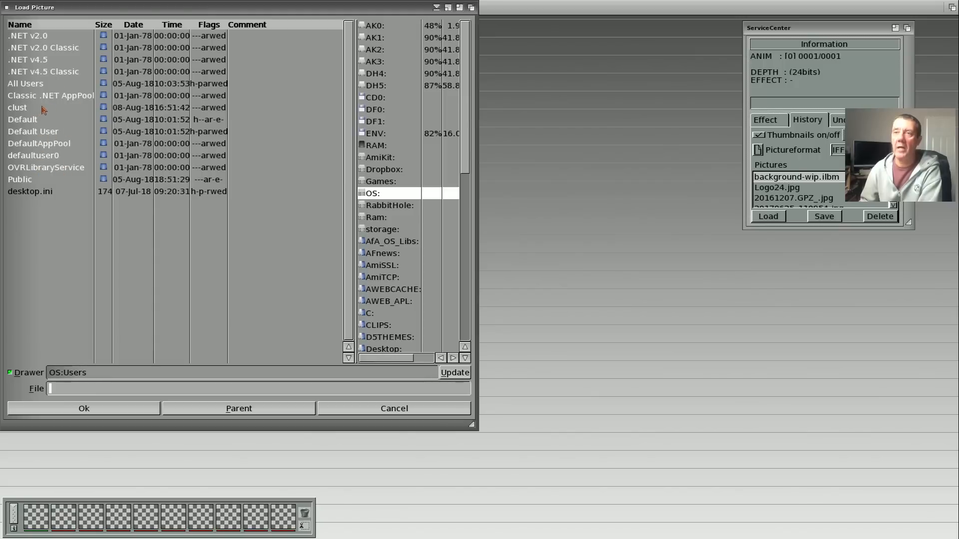
pyautogui.doubleClick(17, 106)
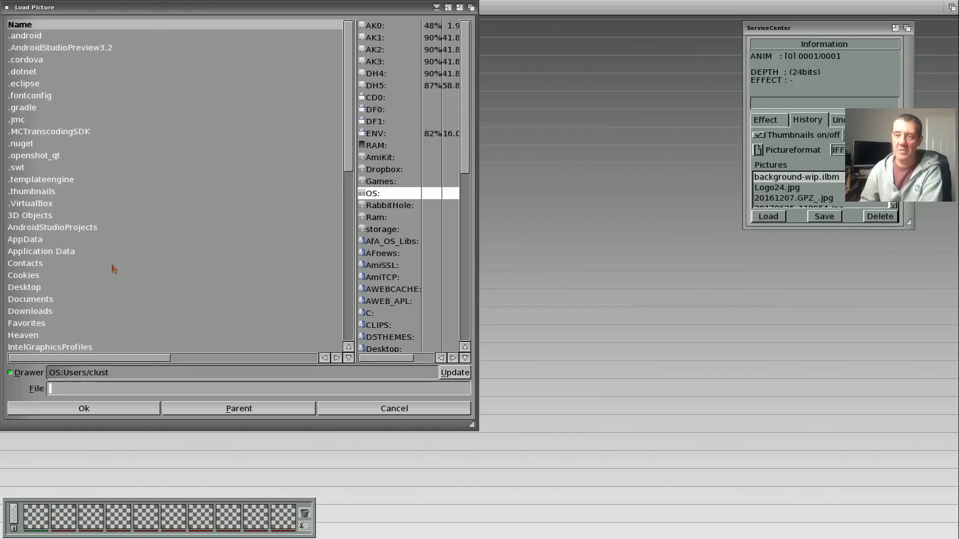
pyautogui.moveTo(37, 293)
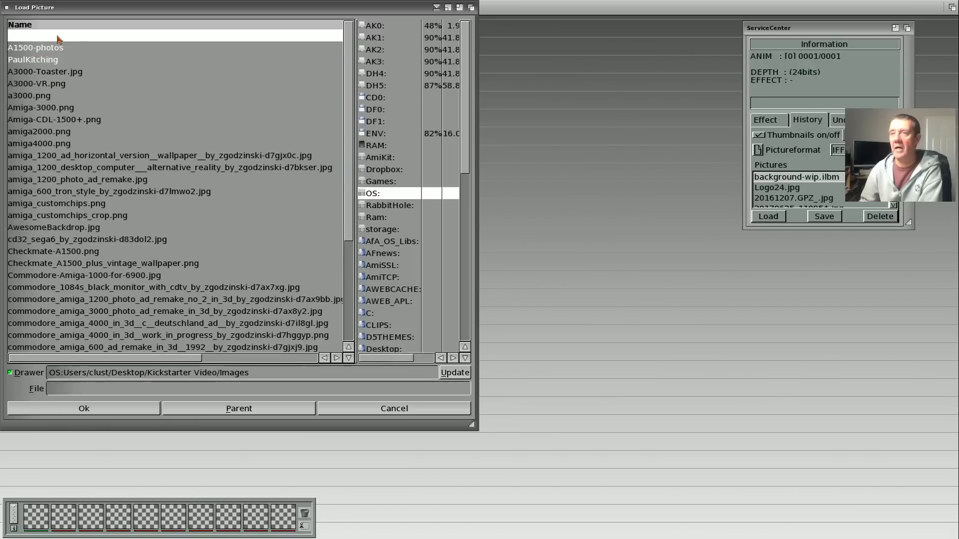
pyautogui.doubleClick(35, 47)
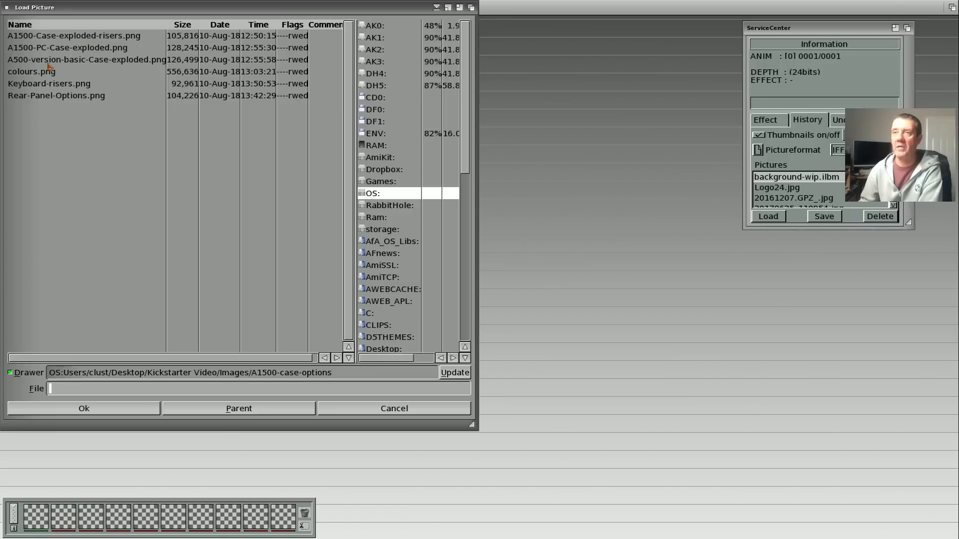
pyautogui.click(83, 408)
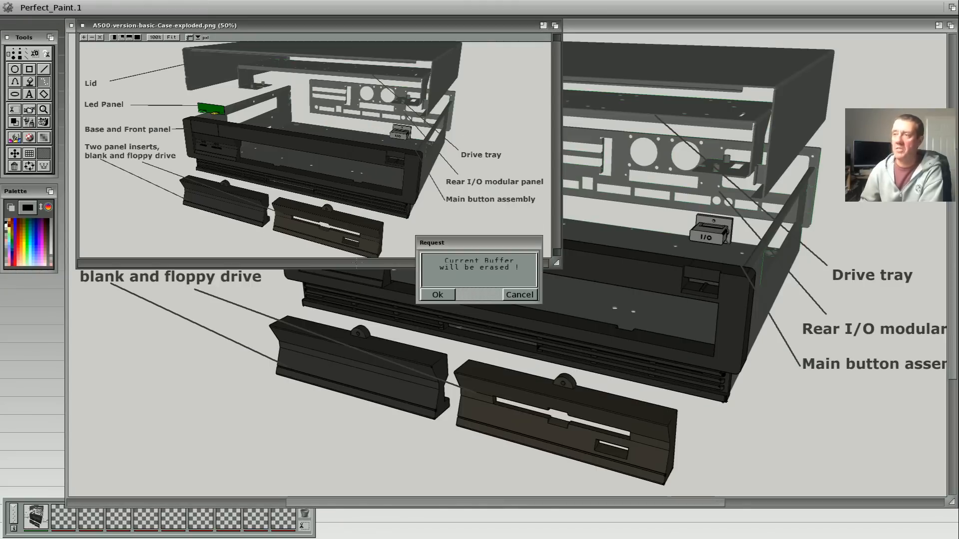
pyautogui.click(436, 294)
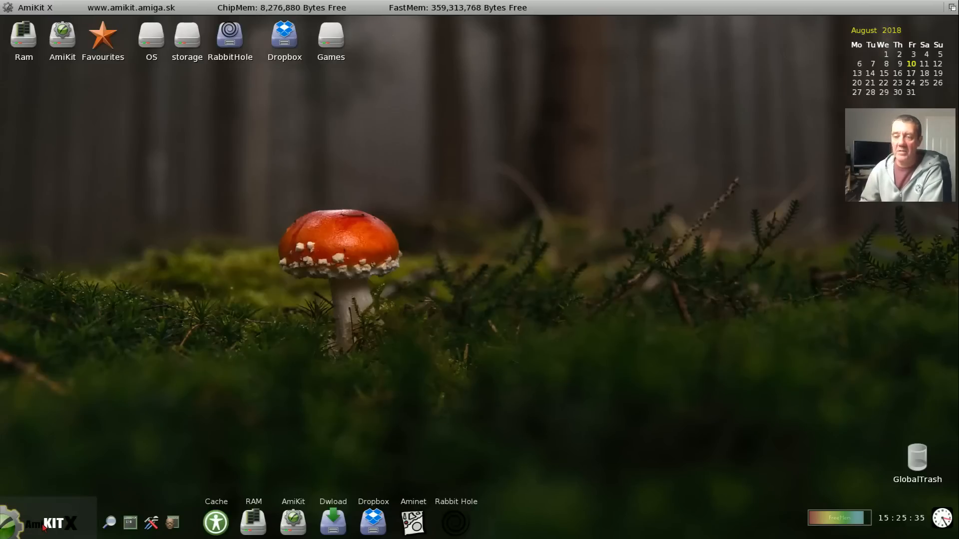
# - Launch WBsteroids from the Games category of the AmiKit program launcher
pyautogui.click(44, 522)
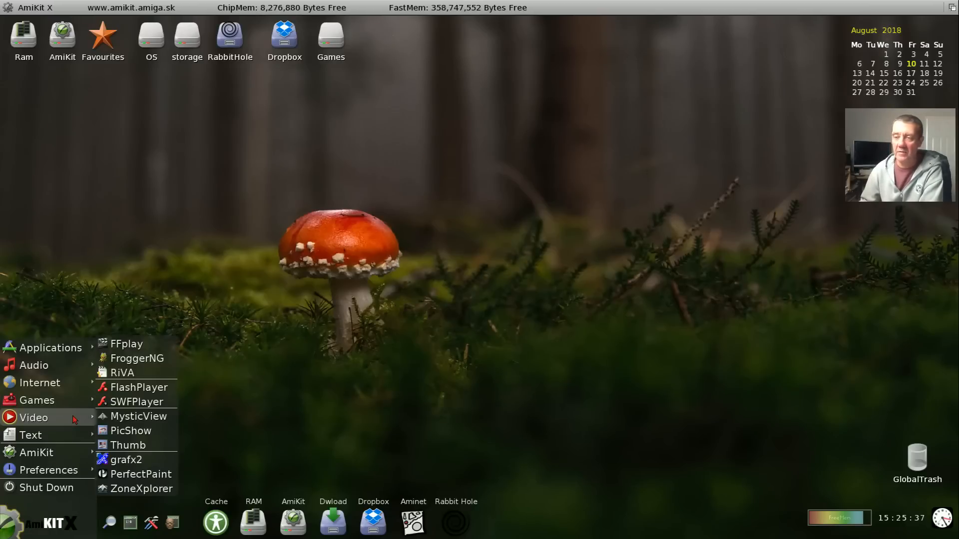
pyautogui.click(37, 400)
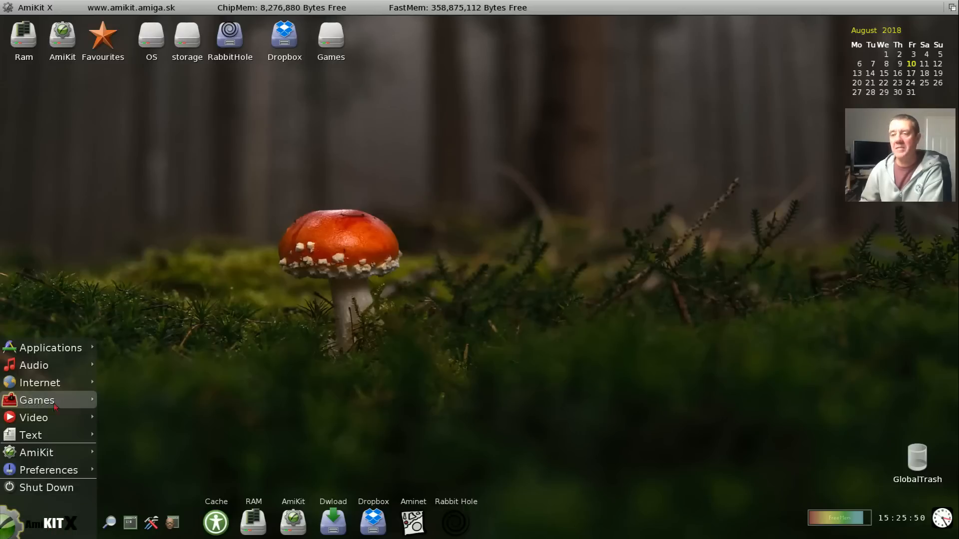
pyautogui.click(37, 399)
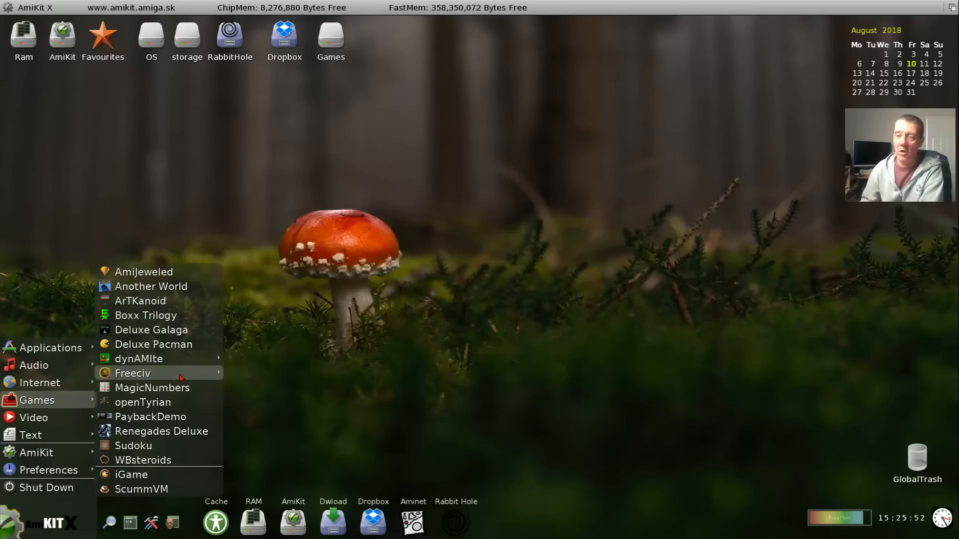
pyautogui.moveTo(159, 432)
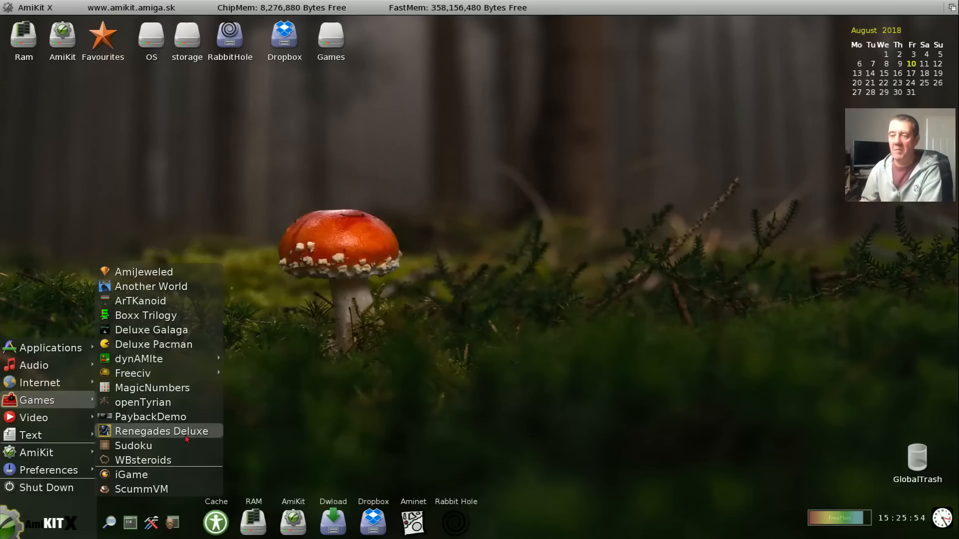
pyautogui.click(143, 460)
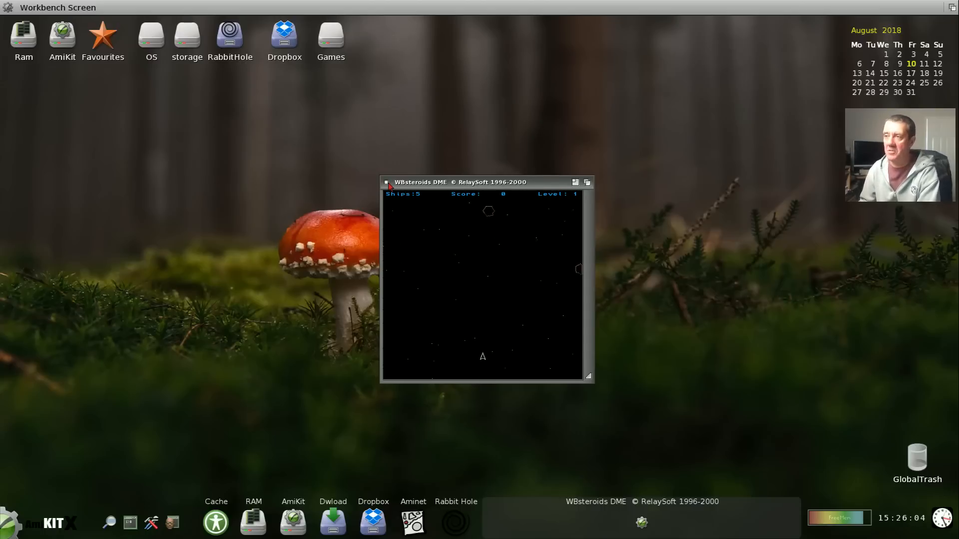
# - Launch Deluxe Pacman and steer through the maze with the arrow keys
pyautogui.click(385, 182)
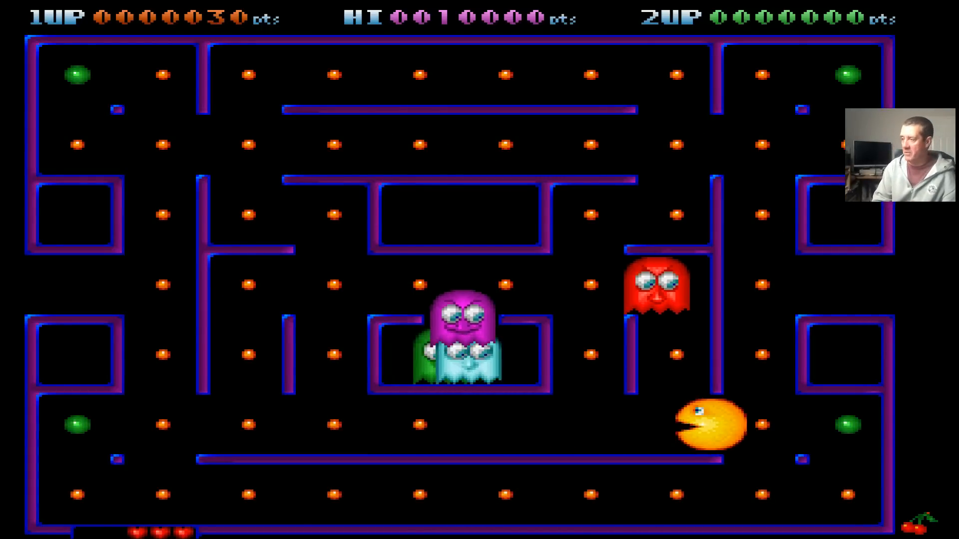
pyautogui.press('Left')
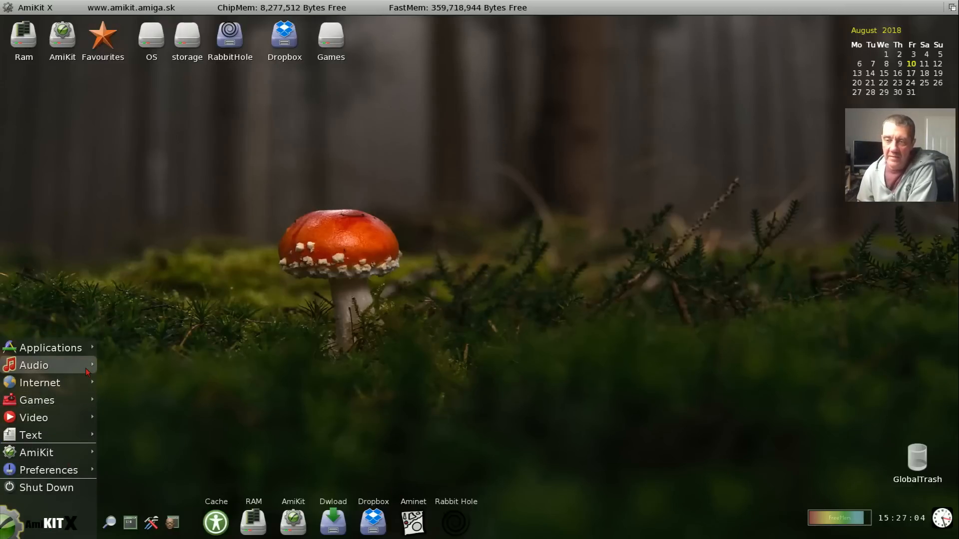
# - Launch iGame, filter the games list by typing 'de' and start Demons Are Forever
pyautogui.click(37, 400)
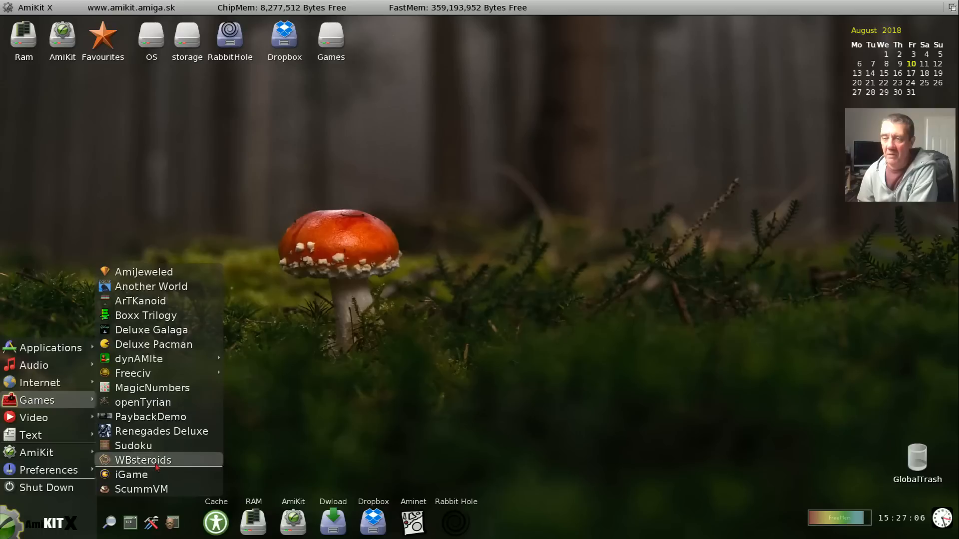
pyautogui.click(131, 474)
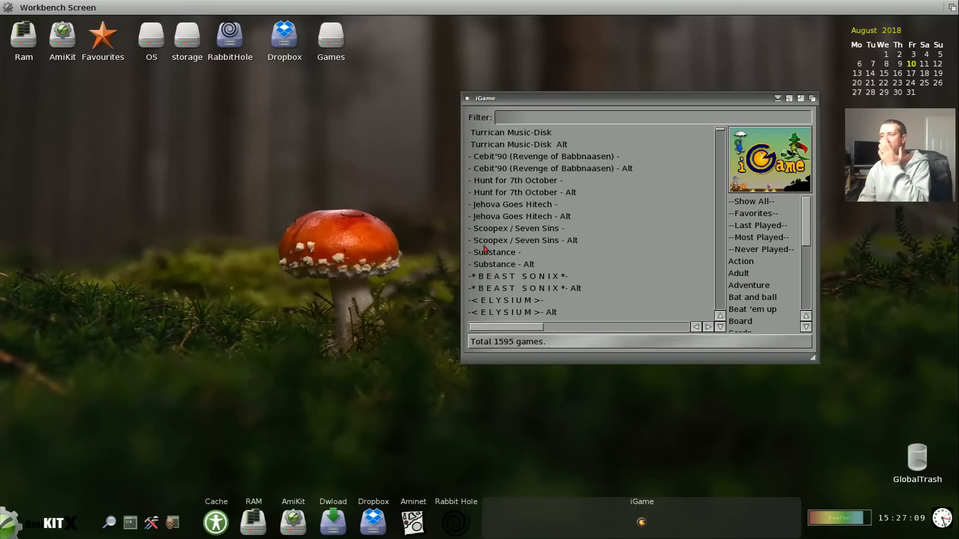
pyautogui.write('demons')
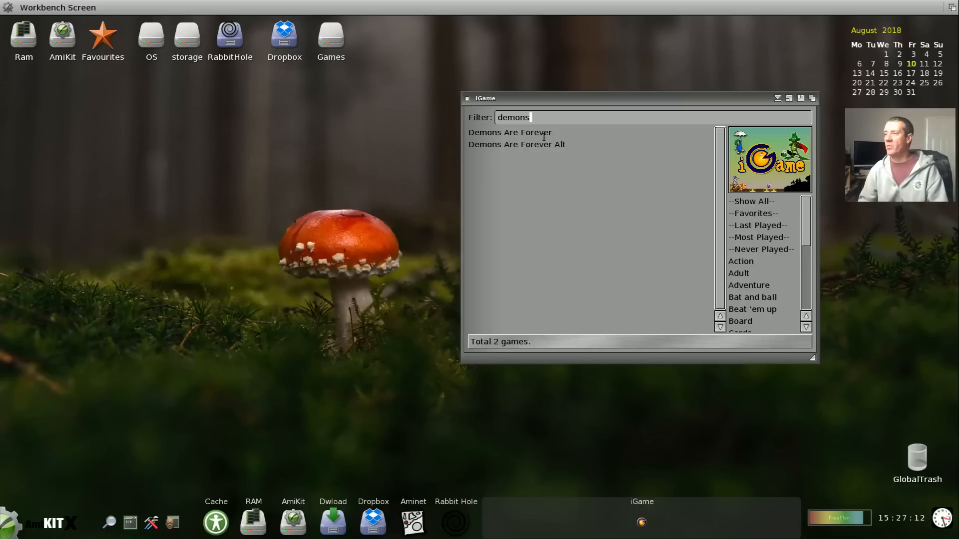
pyautogui.doubleClick(509, 132)
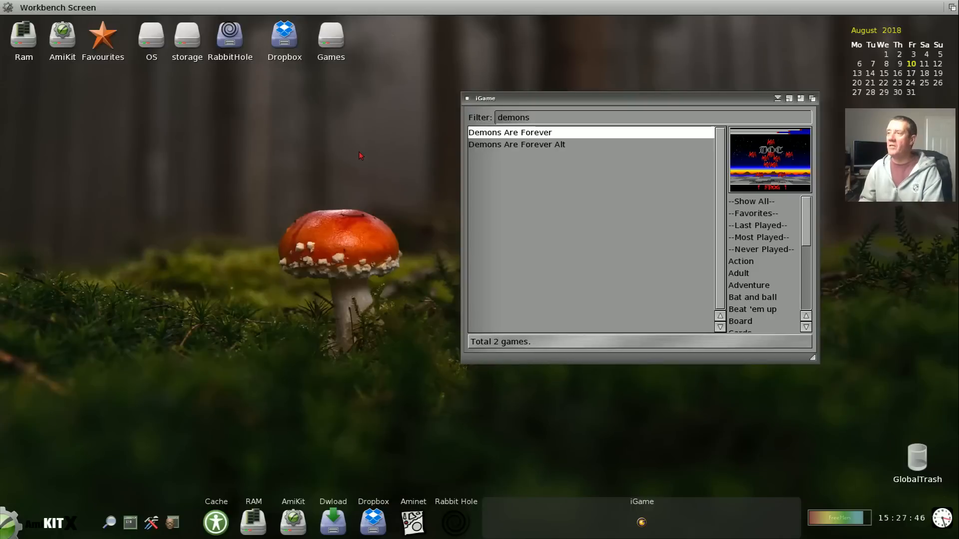
pyautogui.moveTo(551, 130)
pyautogui.write('pacma')
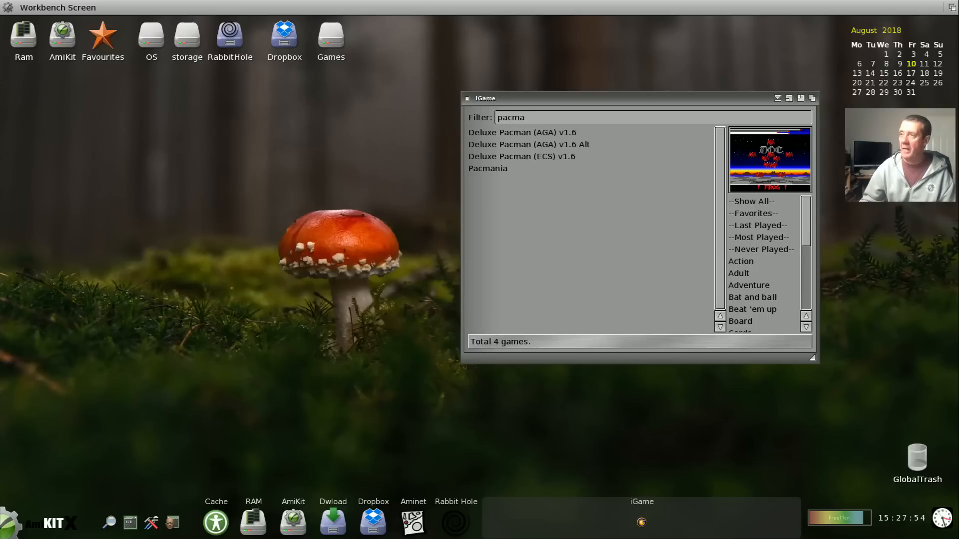
# - Launch Pacmania from the filtered list via WHDLoad, reach its title screen, then quit
pyautogui.click(487, 168)
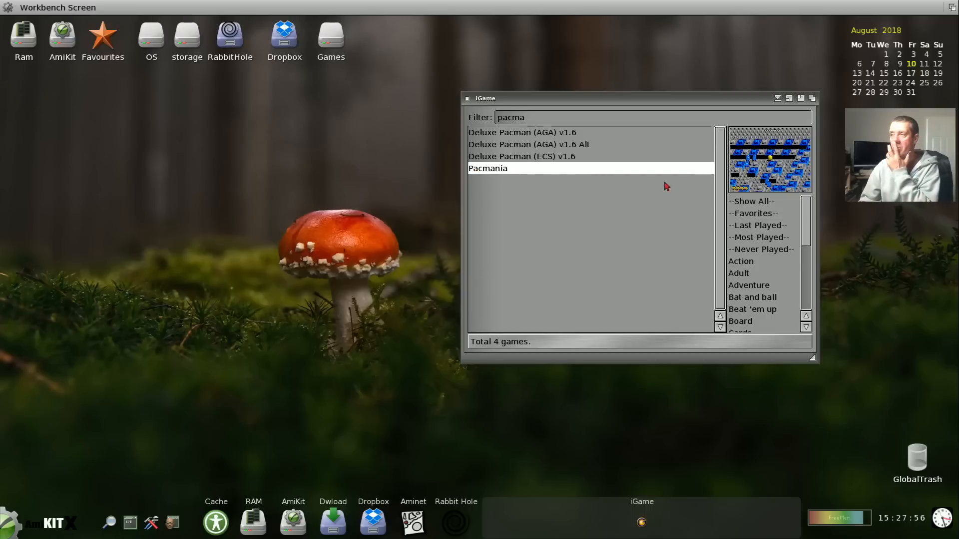
pyautogui.doubleClick(486, 168)
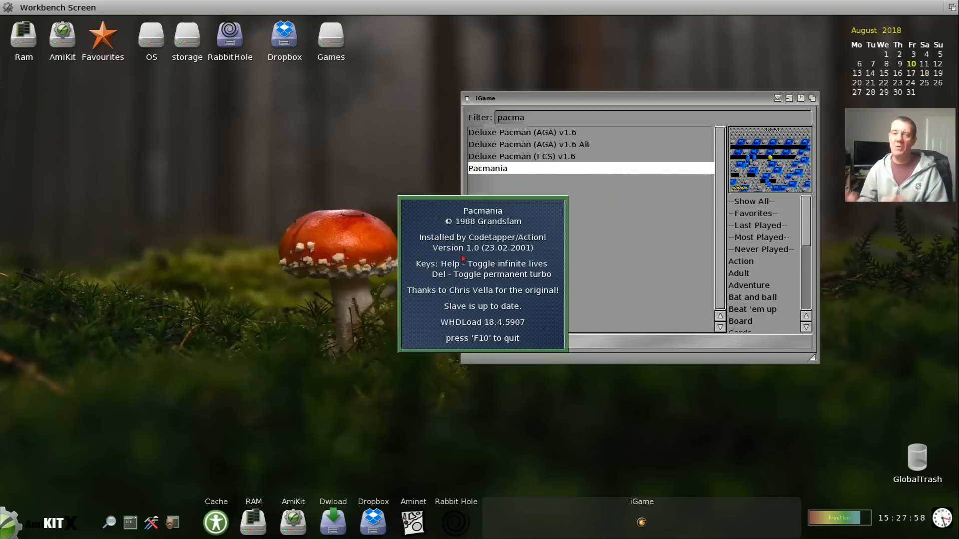
pyautogui.doubleClick(486, 167)
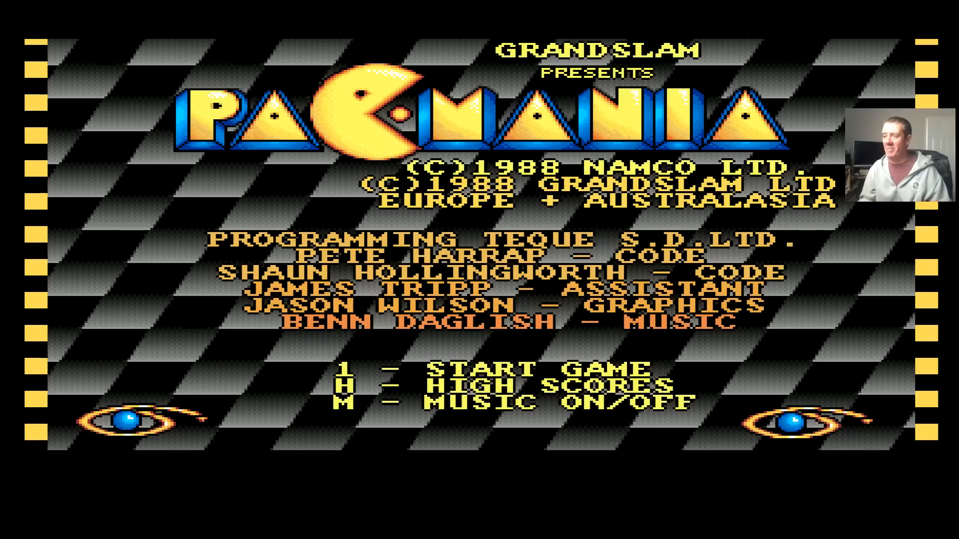
pyautogui.press('1')
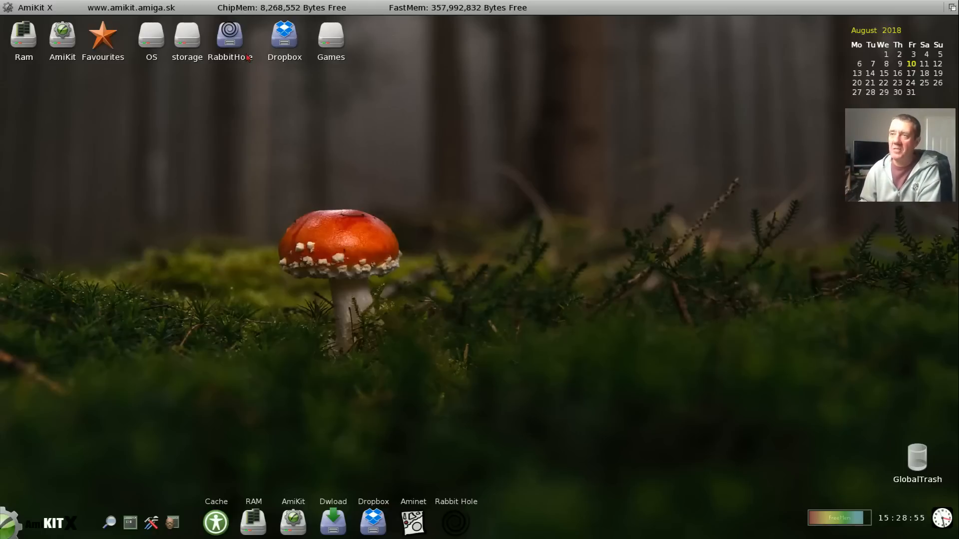
# - Open Chrome from the Rabbit Hole drive, browse the Facebook group and BBC News in a second tab, then close it
pyautogui.doubleClick(230, 34)
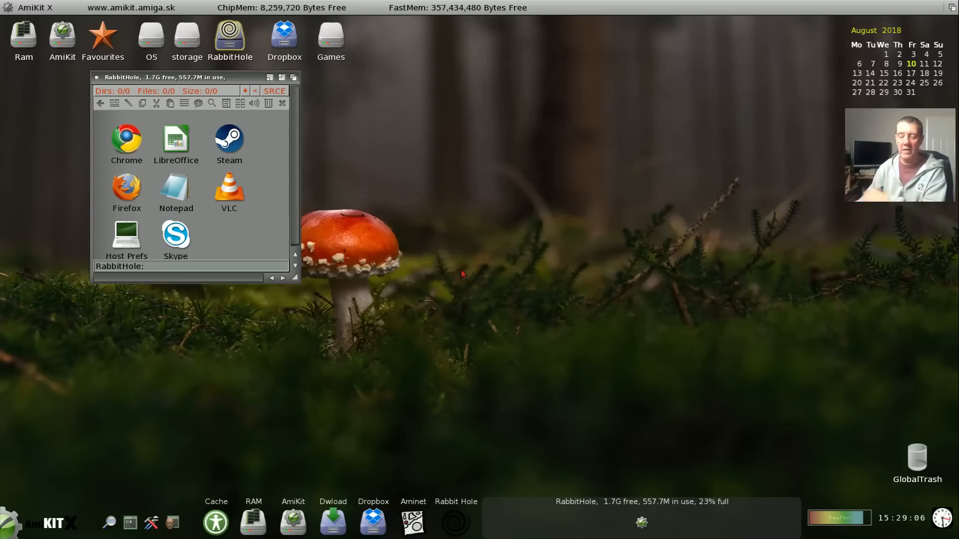
pyautogui.moveTo(213, 121)
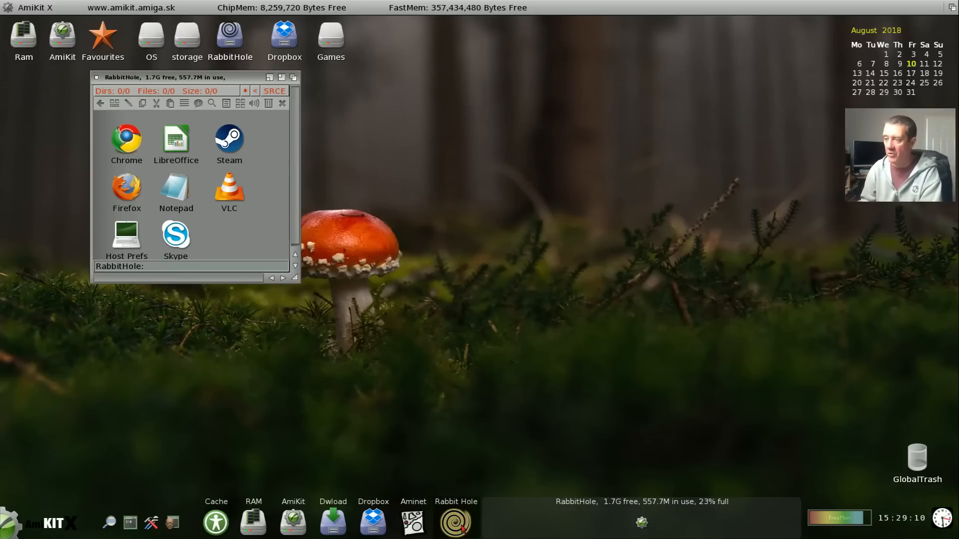
pyautogui.click(455, 521)
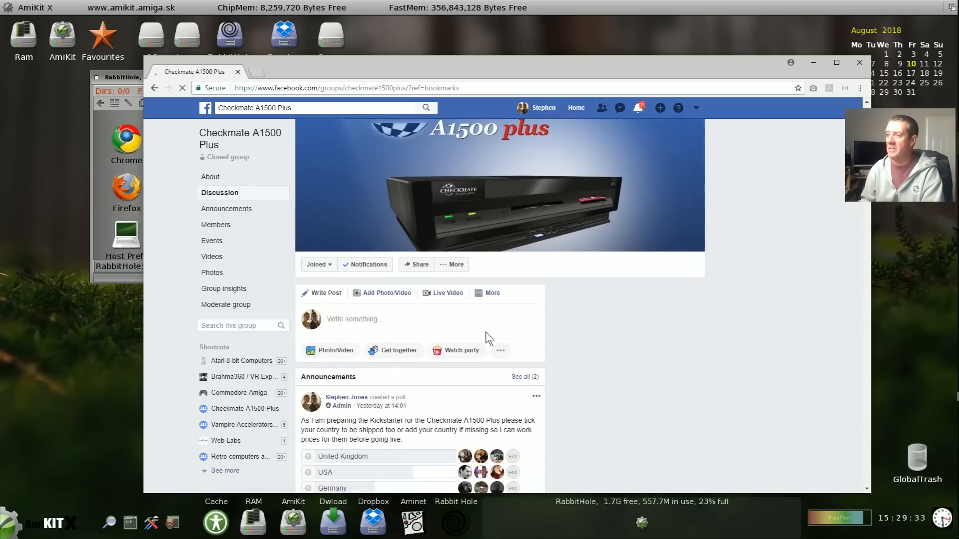
pyautogui.scroll(-3)
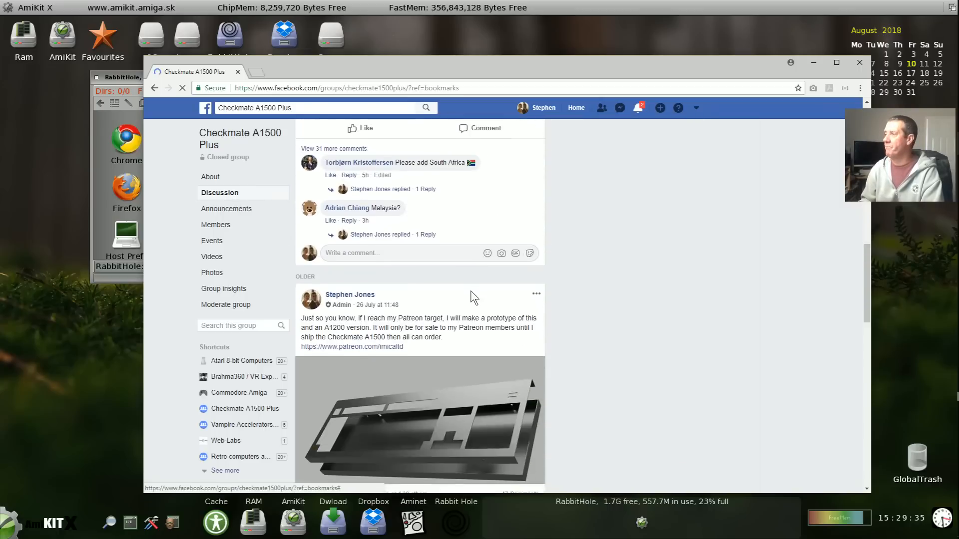
pyautogui.click(350, 72)
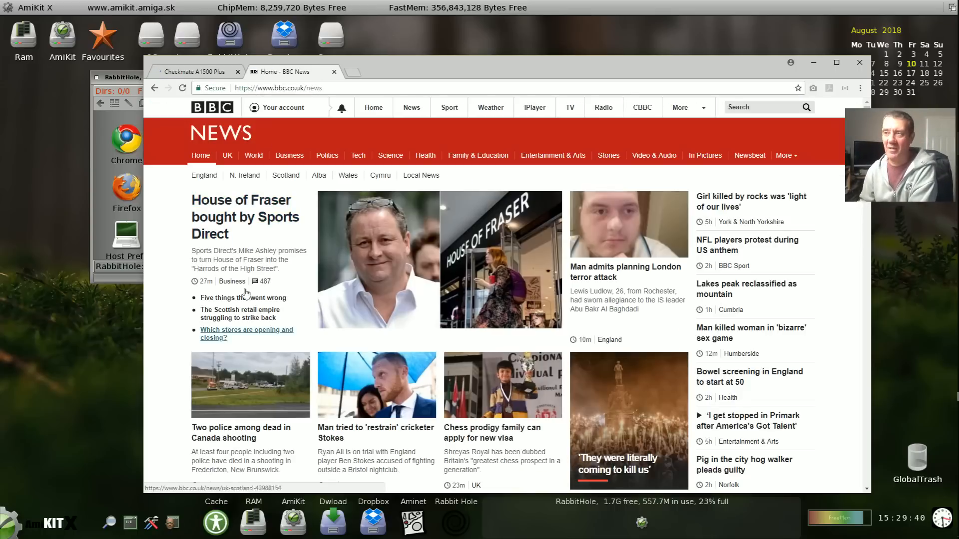
pyautogui.click(859, 62)
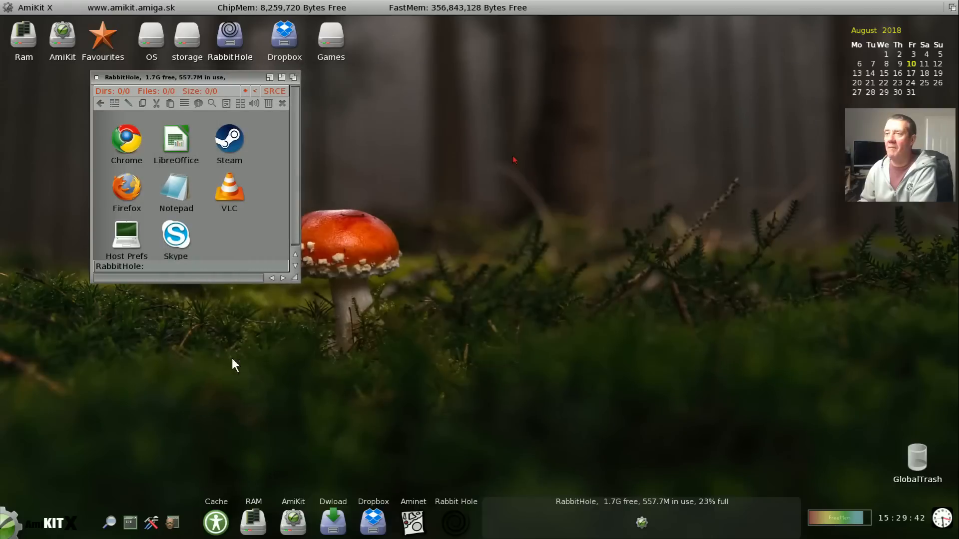
pyautogui.moveTo(587, 294)
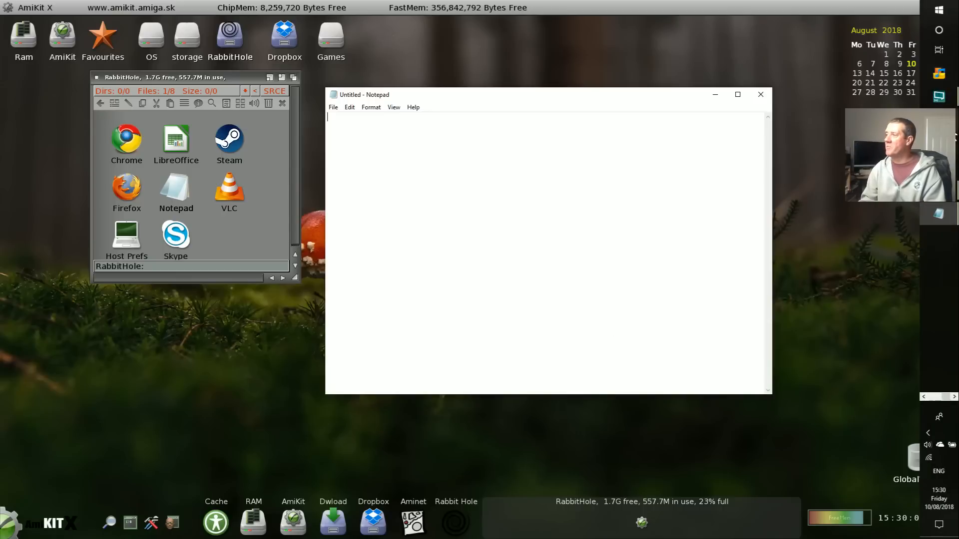
# - Close the blank Notepad window, reposition the Rabbit Hole drawer toward the centre and close it
pyautogui.click(938, 10)
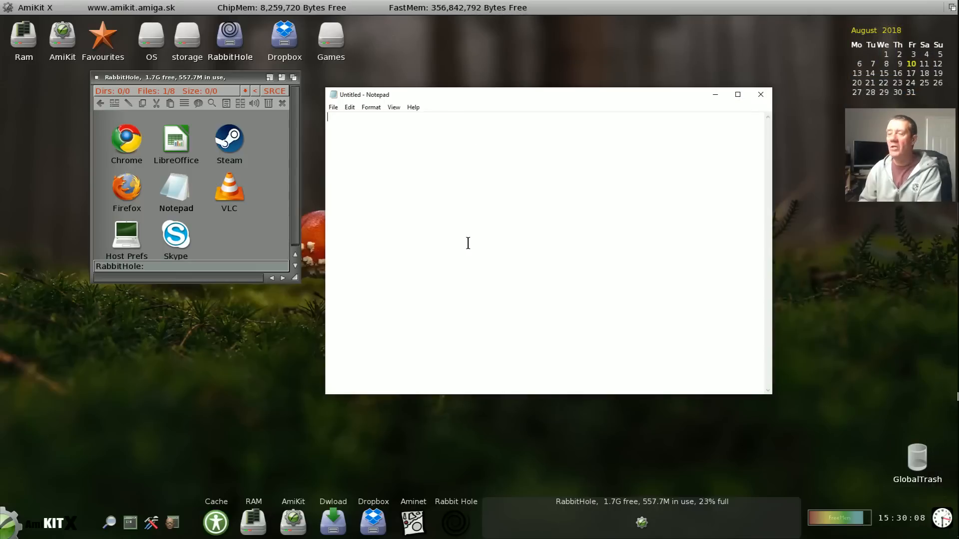
pyautogui.moveTo(517, 266)
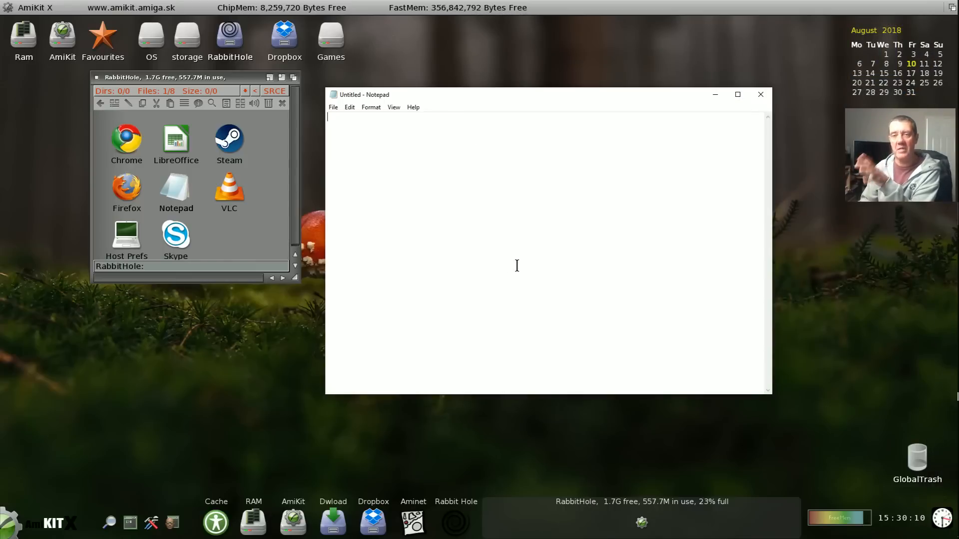
pyautogui.moveTo(462, 273)
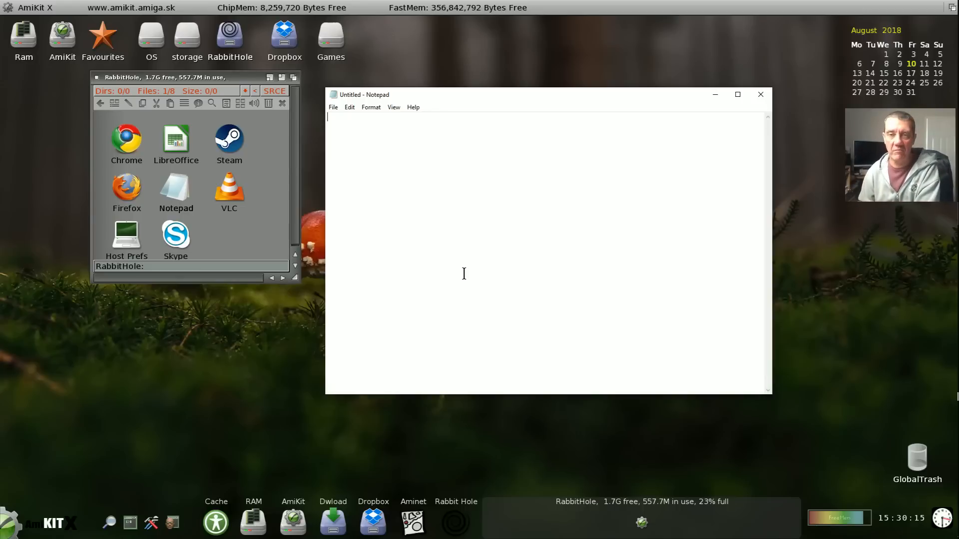
pyautogui.moveTo(535, 144)
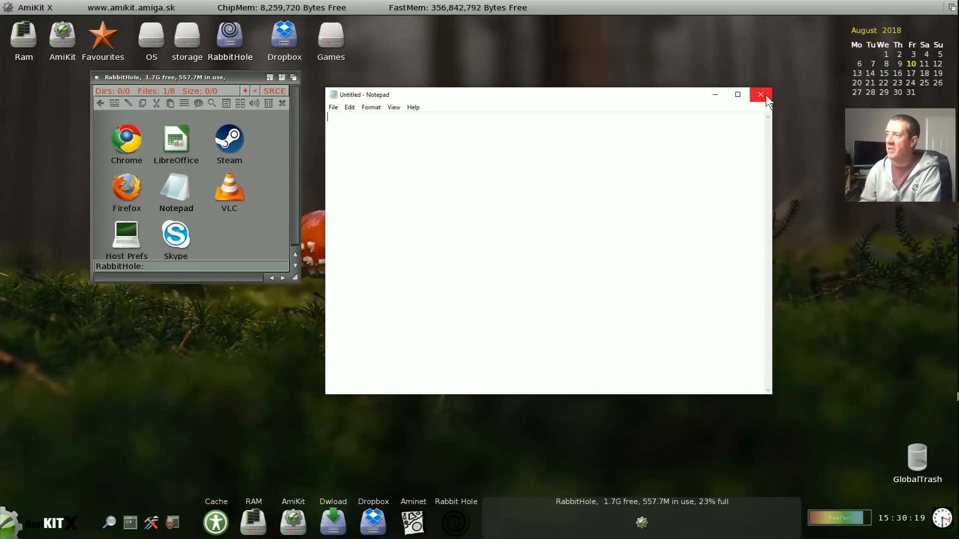
pyautogui.click(760, 94)
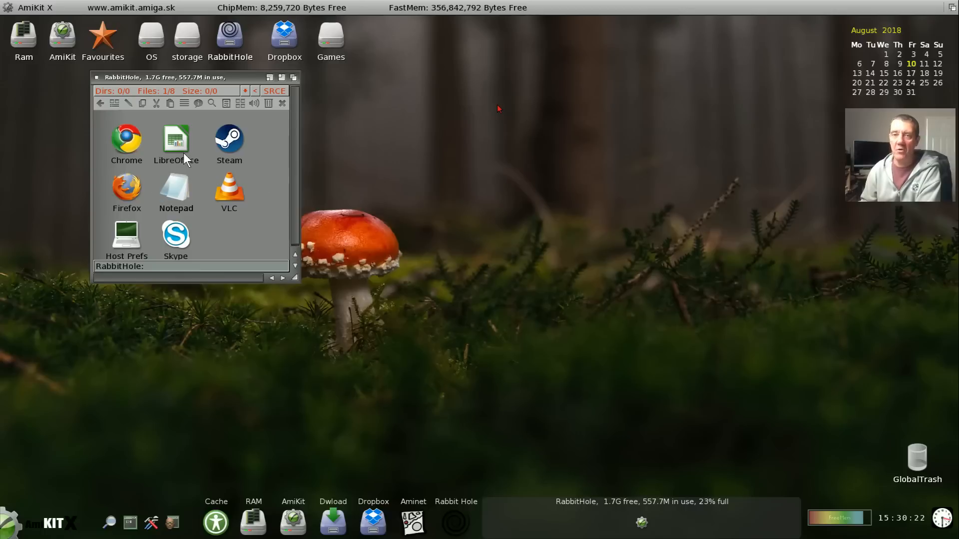
pyautogui.moveTo(146, 92)
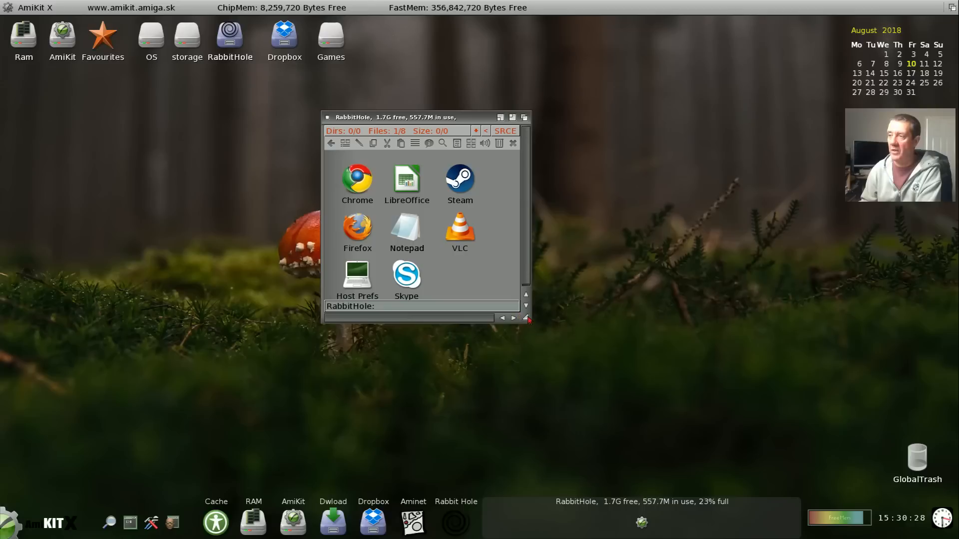
pyautogui.moveTo(527, 322); pyautogui.dragTo(544, 336)
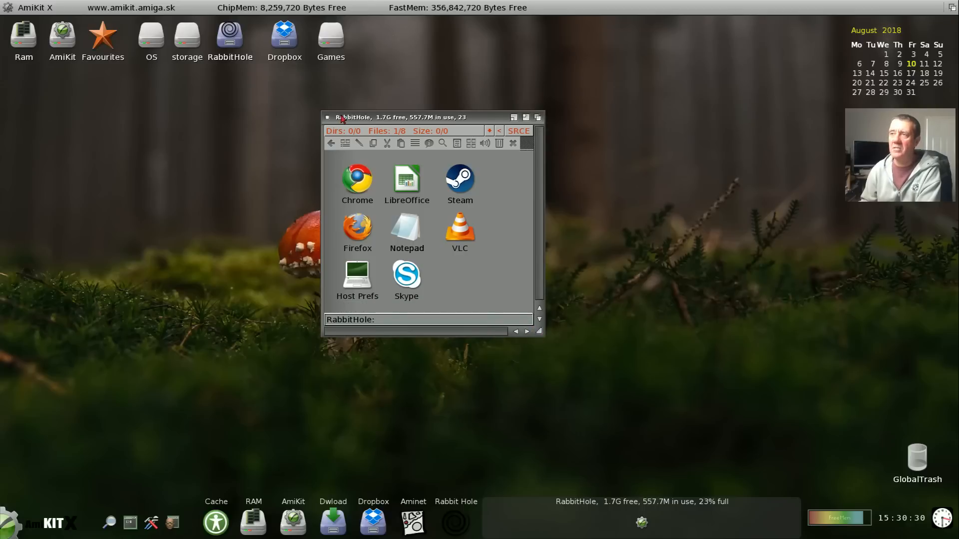
pyautogui.moveTo(352, 117); pyautogui.dragTo(288, 111)
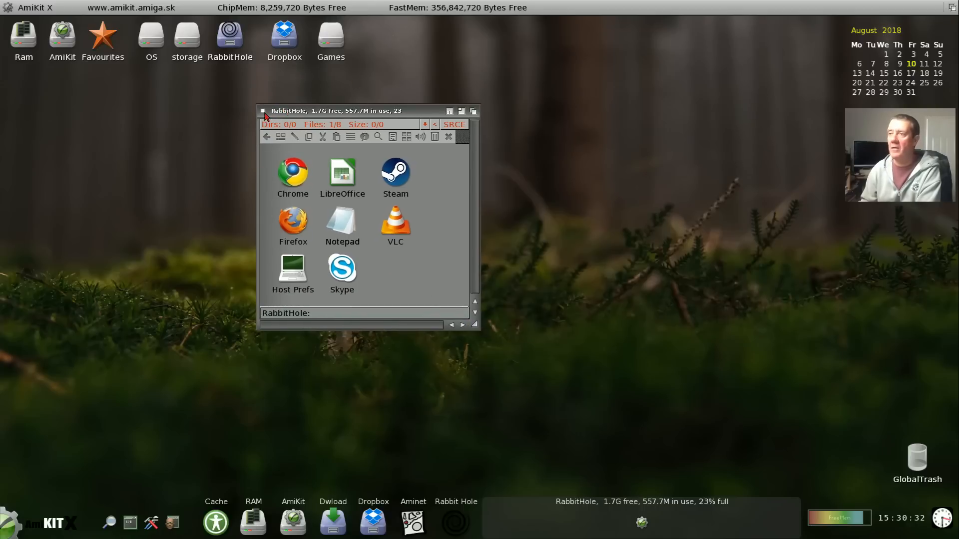
pyautogui.click(263, 111)
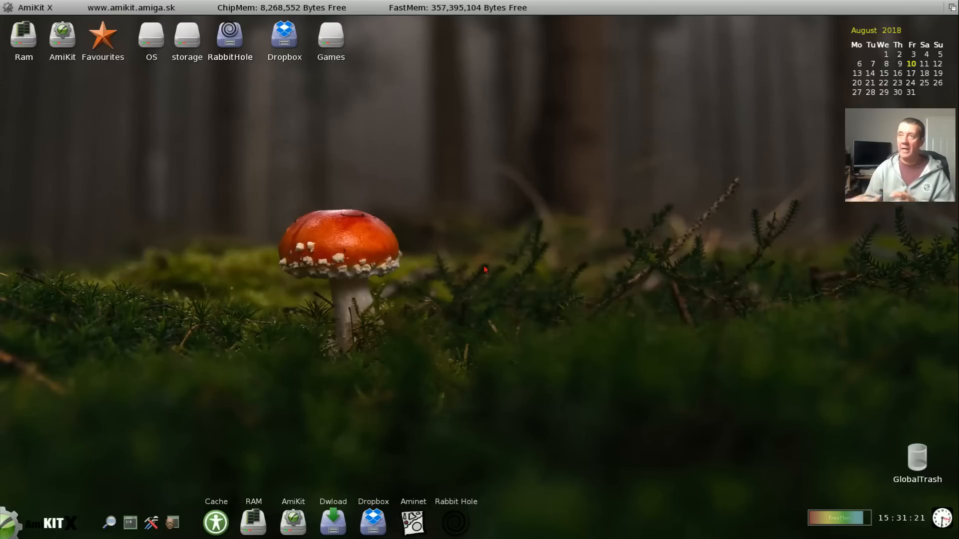
pyautogui.moveTo(467, 103)
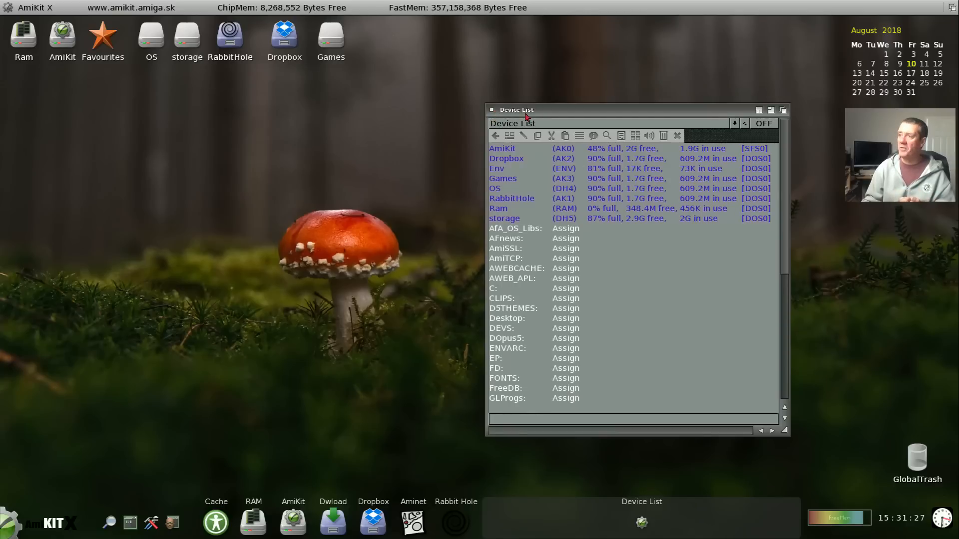
# - Move the Device List window higher on the desktop so all mounted volumes are visible
pyautogui.moveTo(517, 110); pyautogui.dragTo(541, 56)
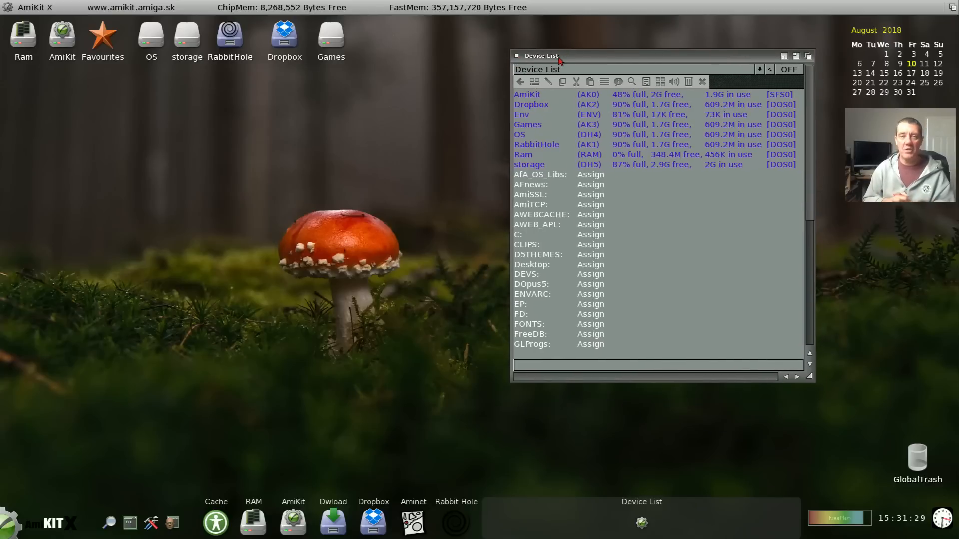